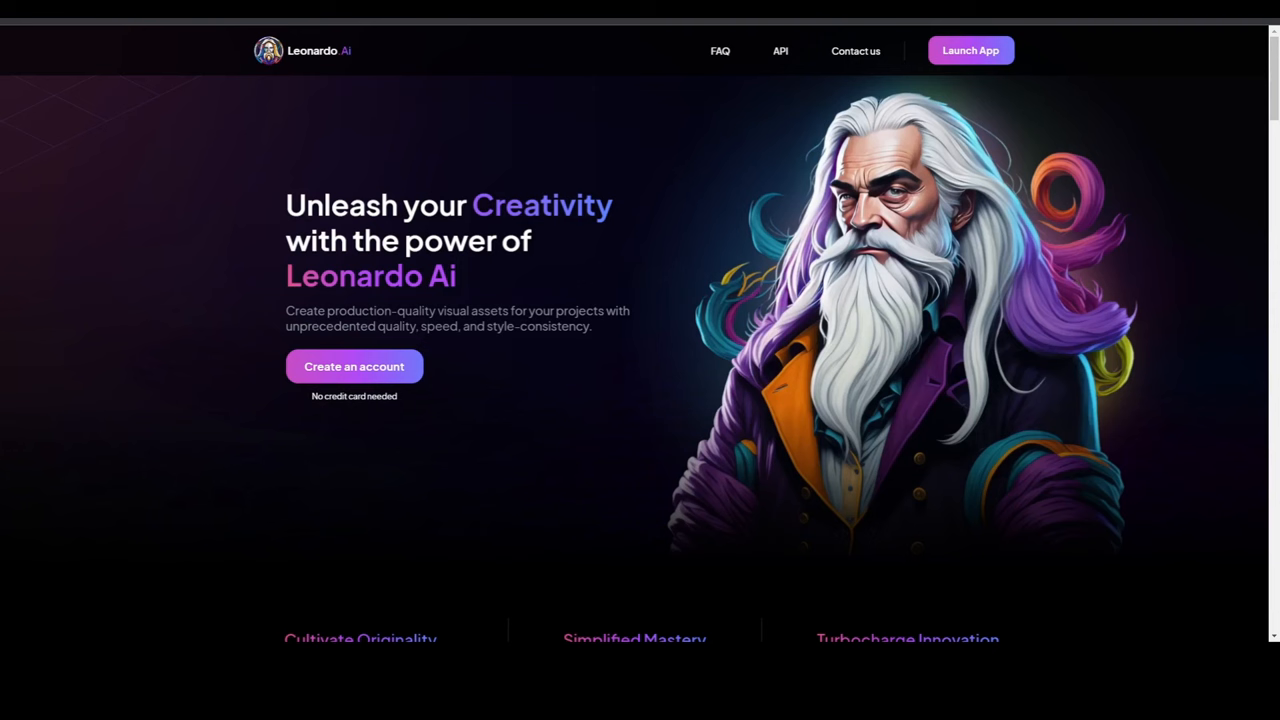
mouse_move(404, 190)
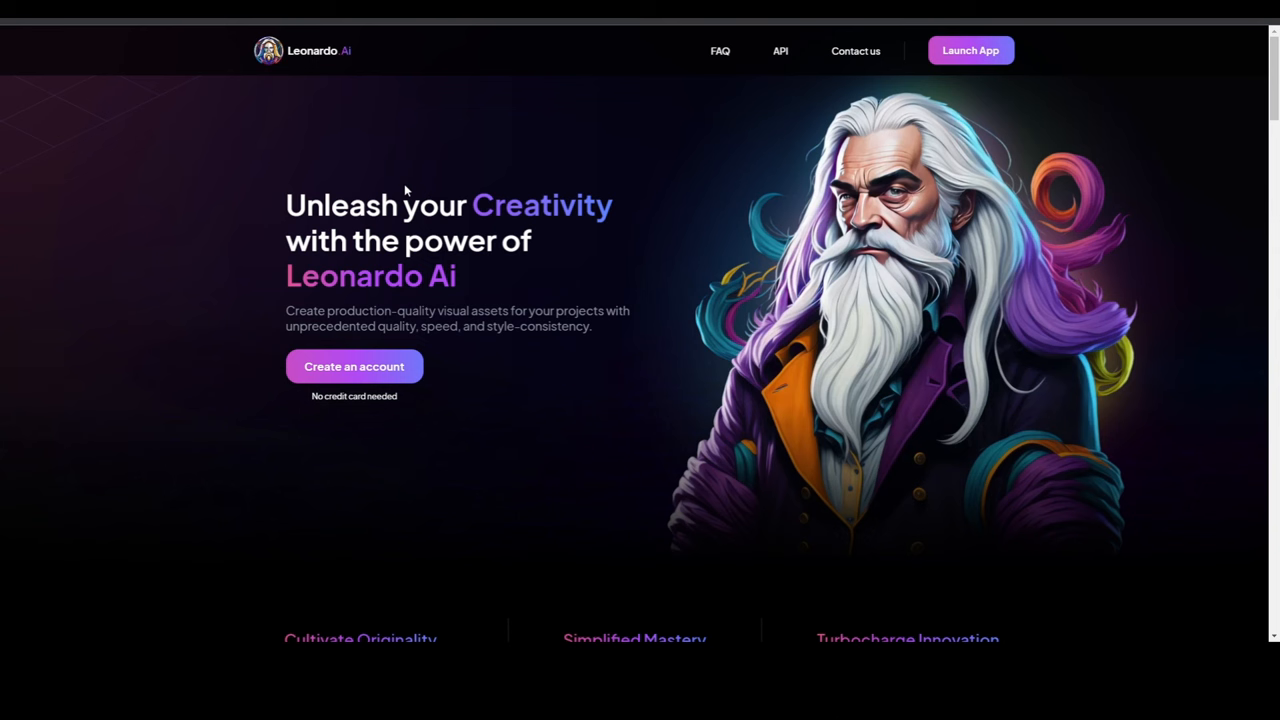
mouse_move(884, 188)
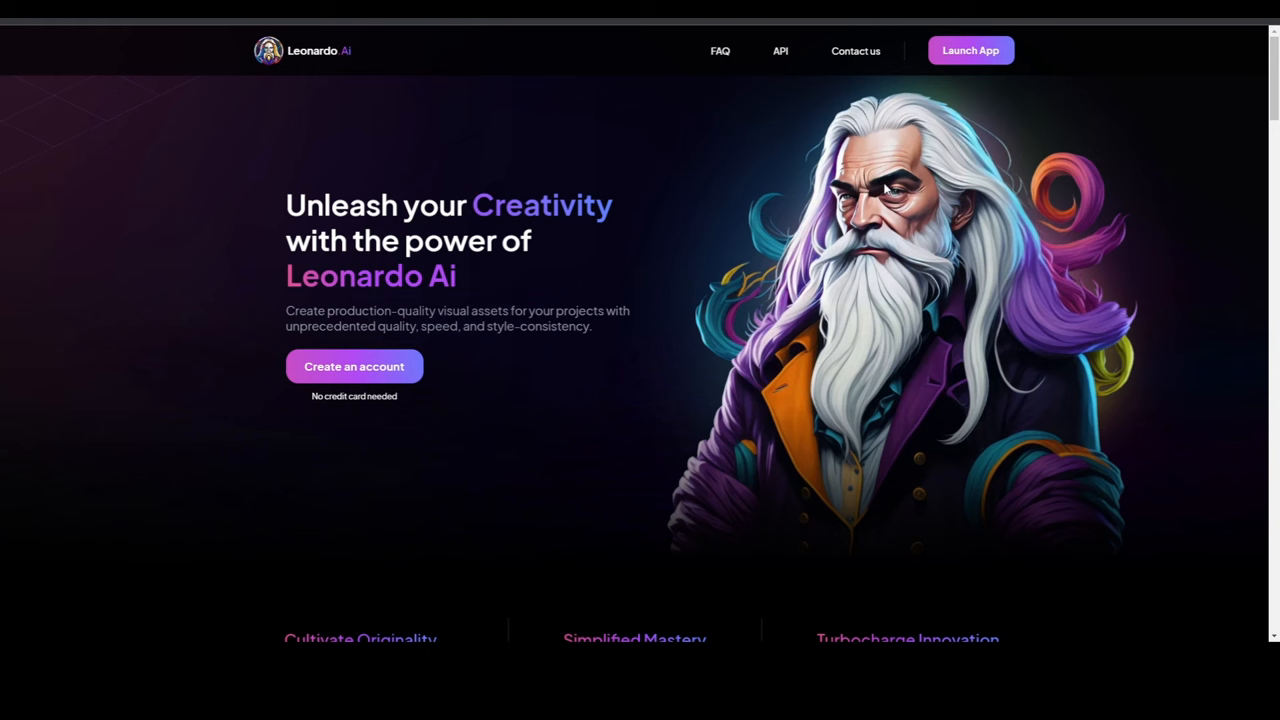
Launch the Leonardo.Ai web app from the landing page
left_click(968, 50)
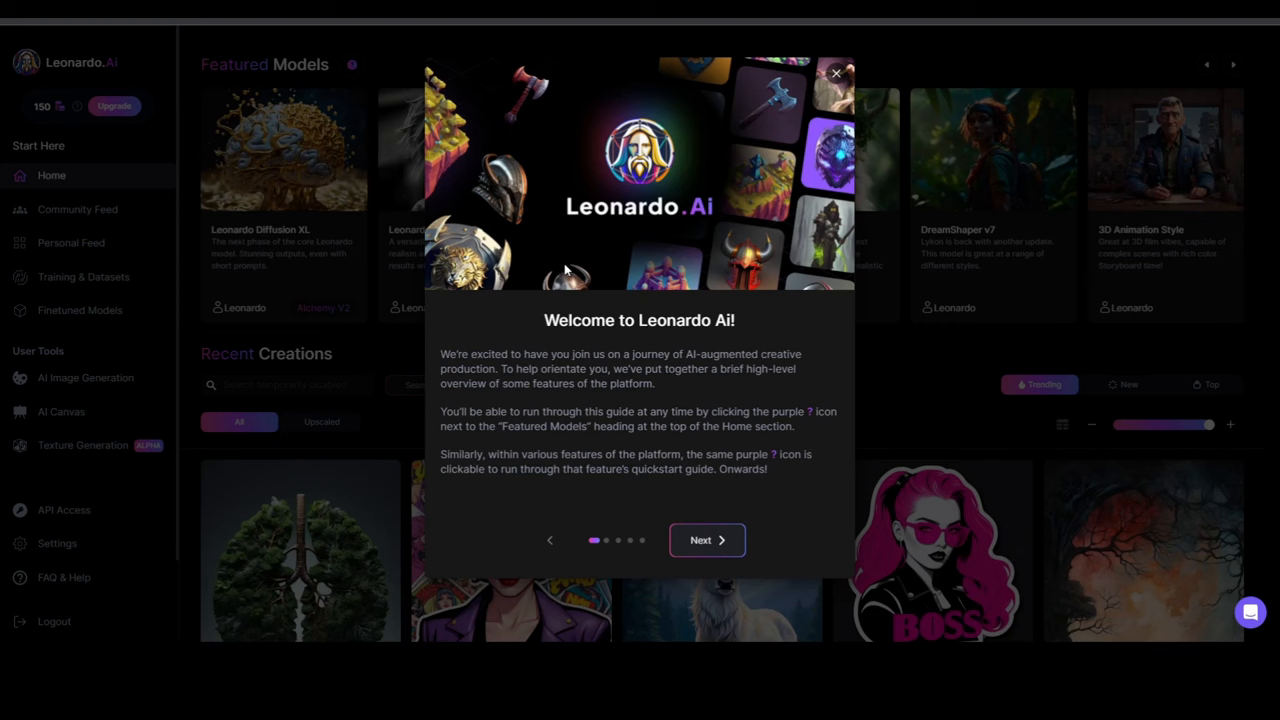
Advance the welcome guide two pages until the Alchemy V2 announcement appears
left_click(708, 540)
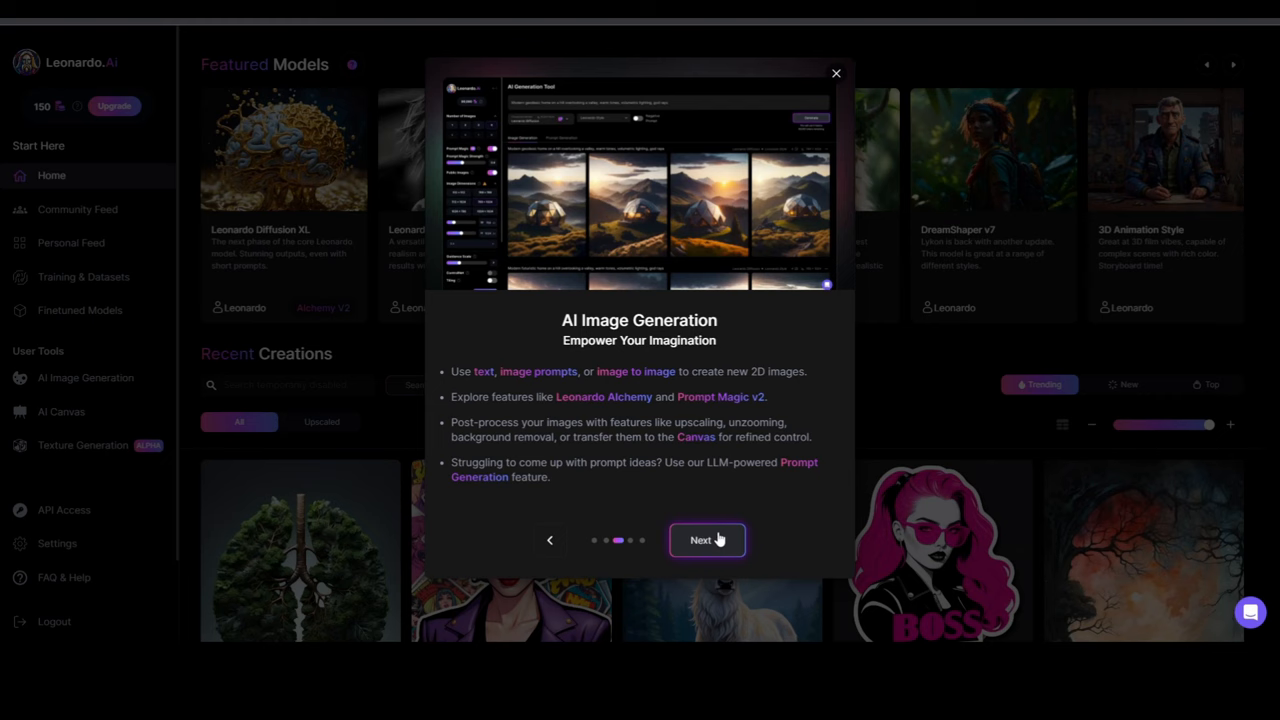
left_click(706, 540)
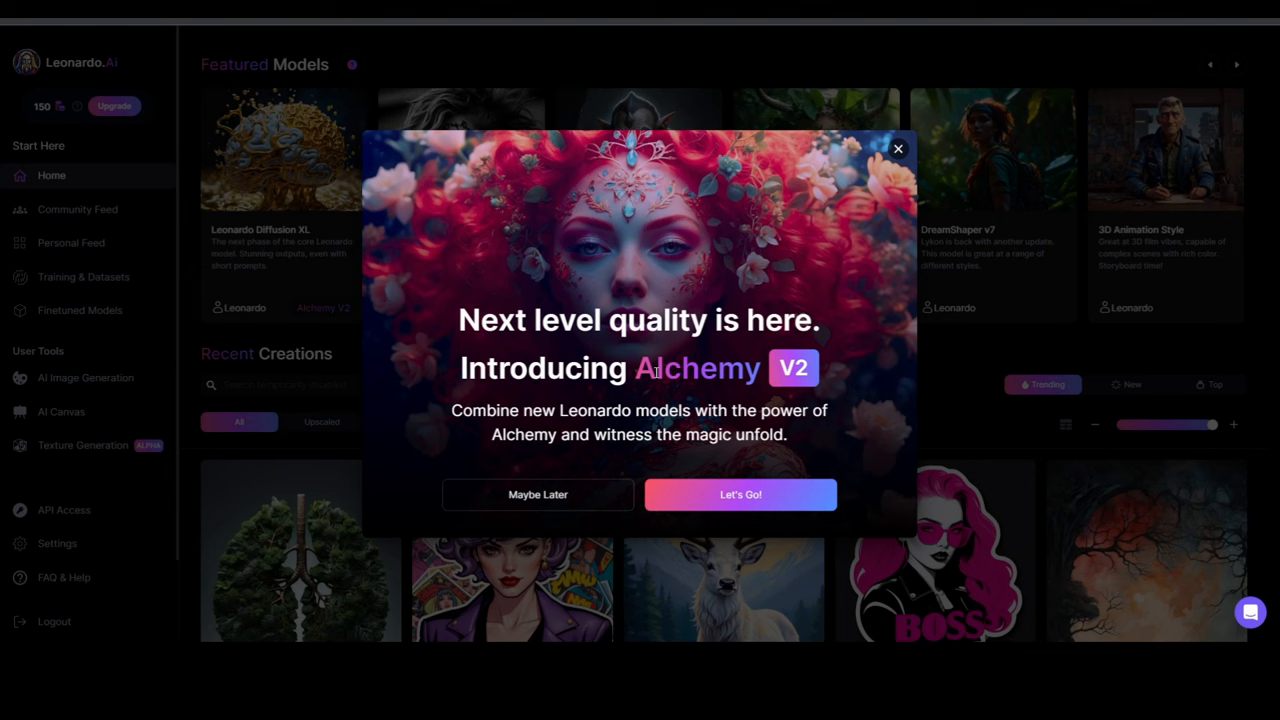
mouse_move(844, 222)
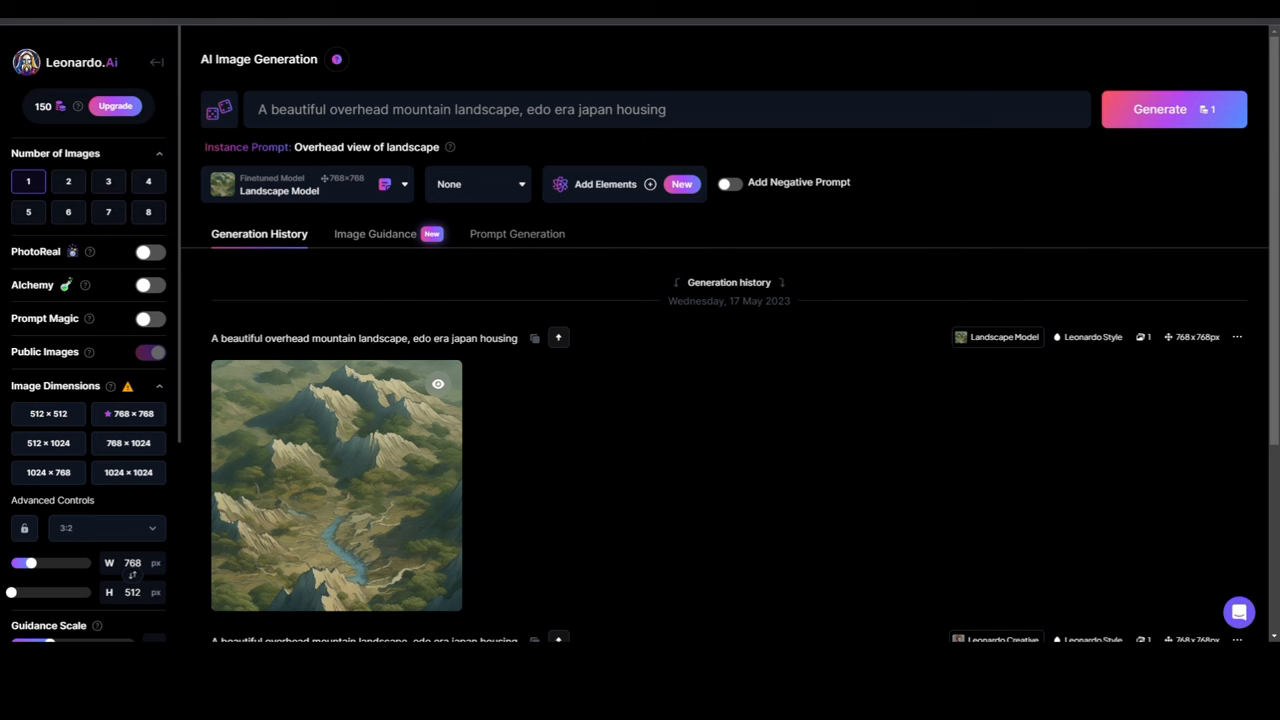
mouse_move(1172, 108)
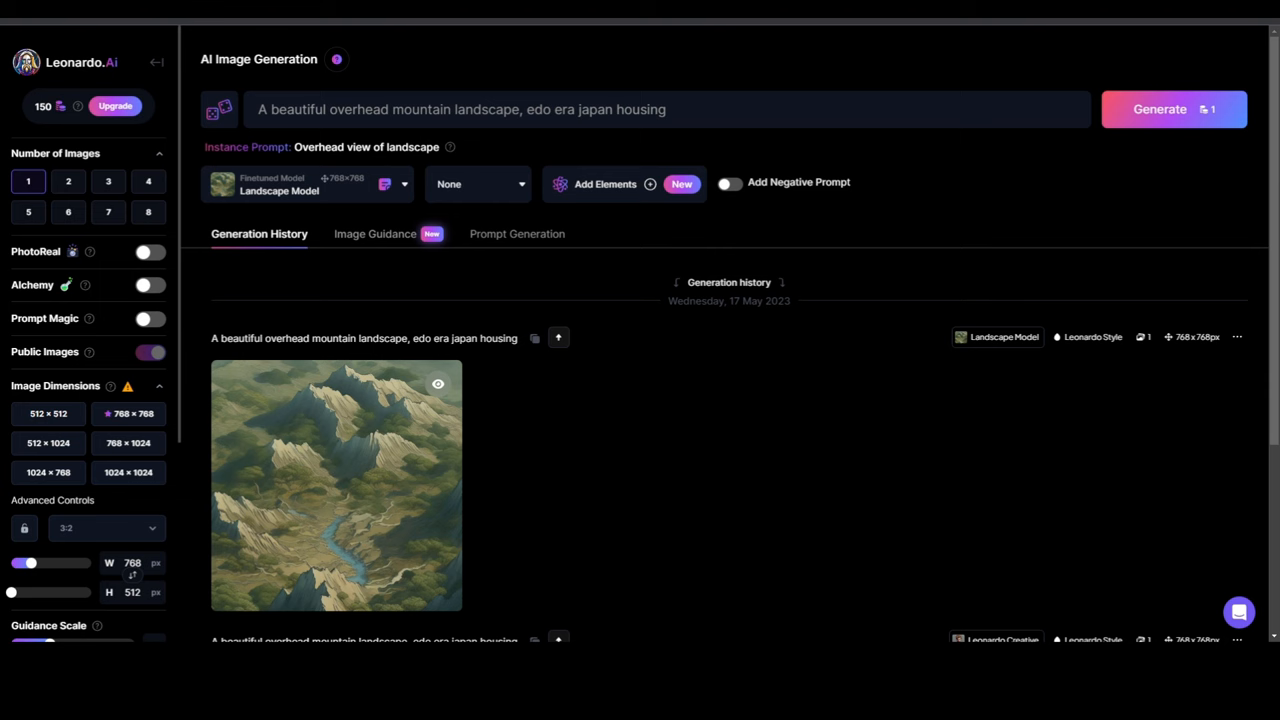
Set Number of Images to 8 for the overhead mountain landscape prompt
left_click(148, 212)
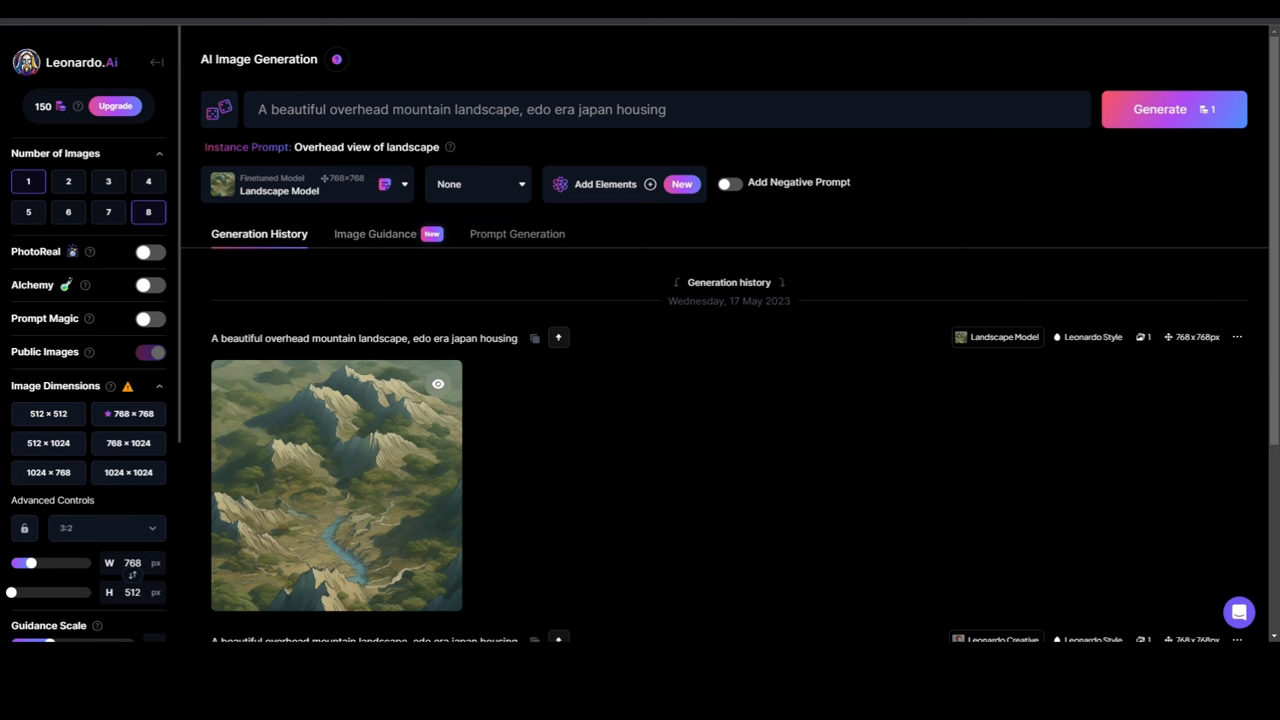
mouse_move(1172, 108)
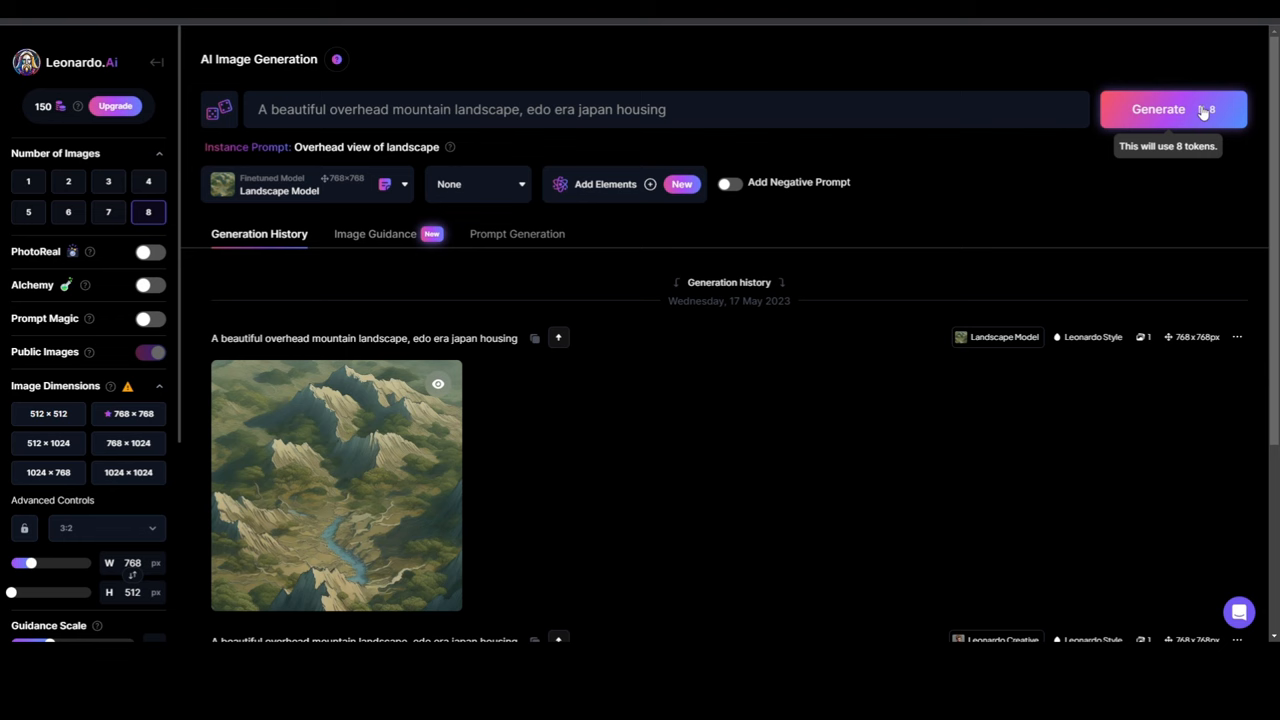
mouse_move(320, 324)
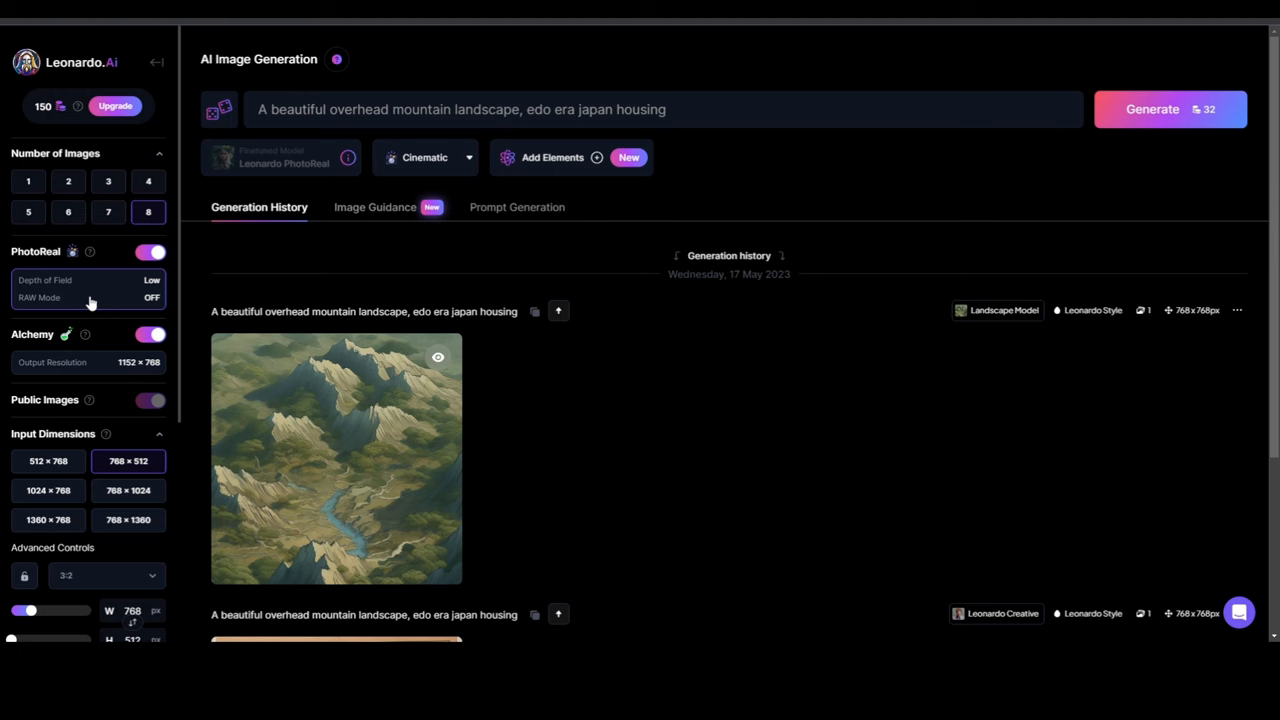
Open the PhotoReal settings gear with Alchemy and Cinematic style active
left_click(88, 290)
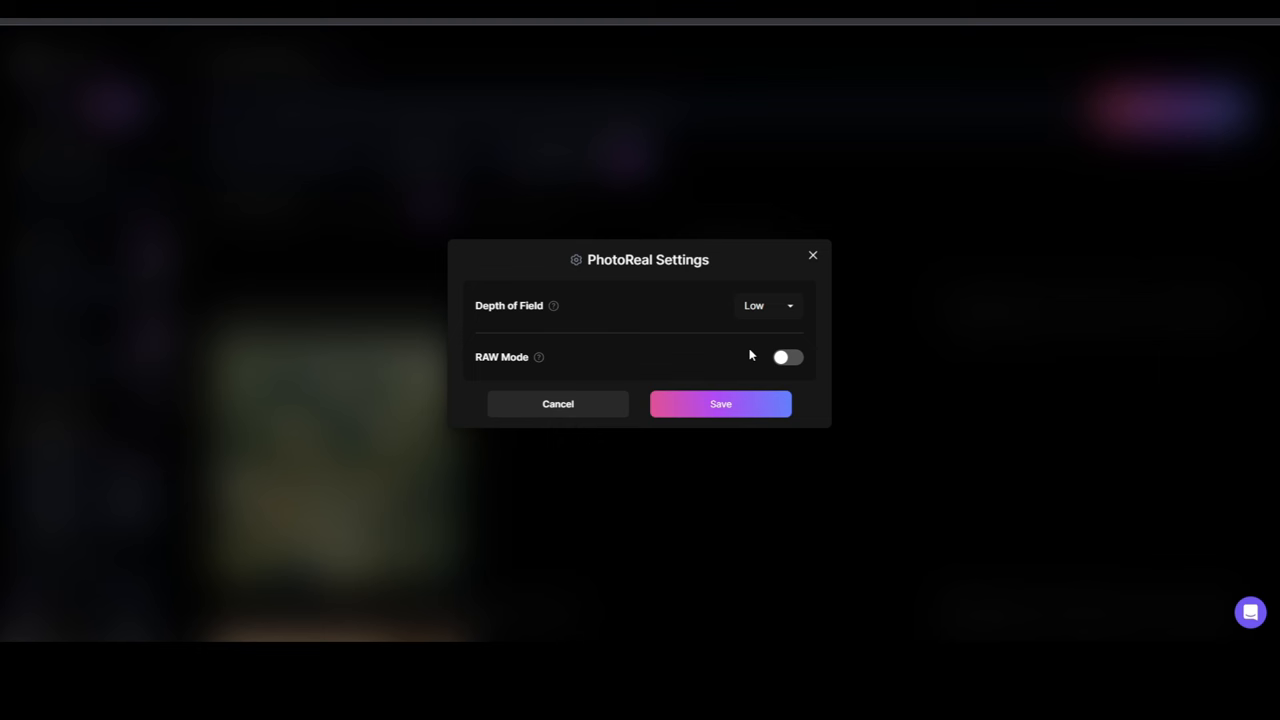
Turn on PhotoReal RAW Mode, keep Depth of Field Low, and save the settings
left_click(788, 356)
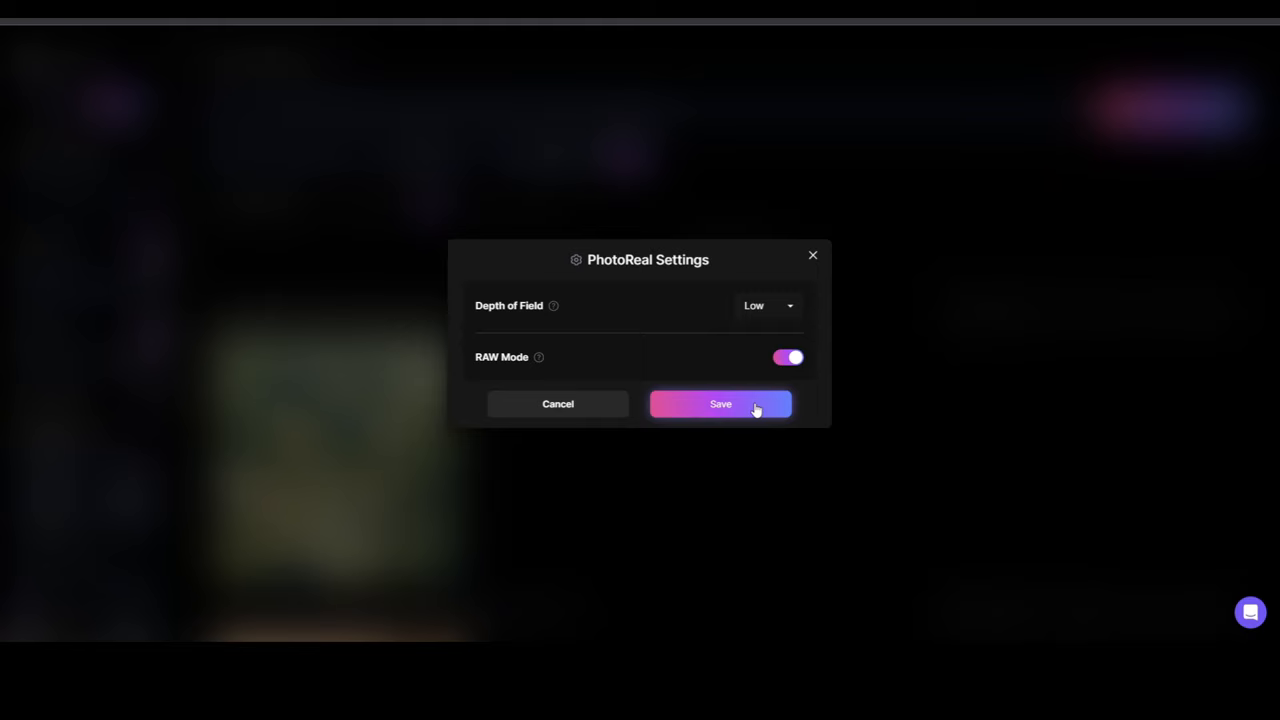
left_click(720, 404)
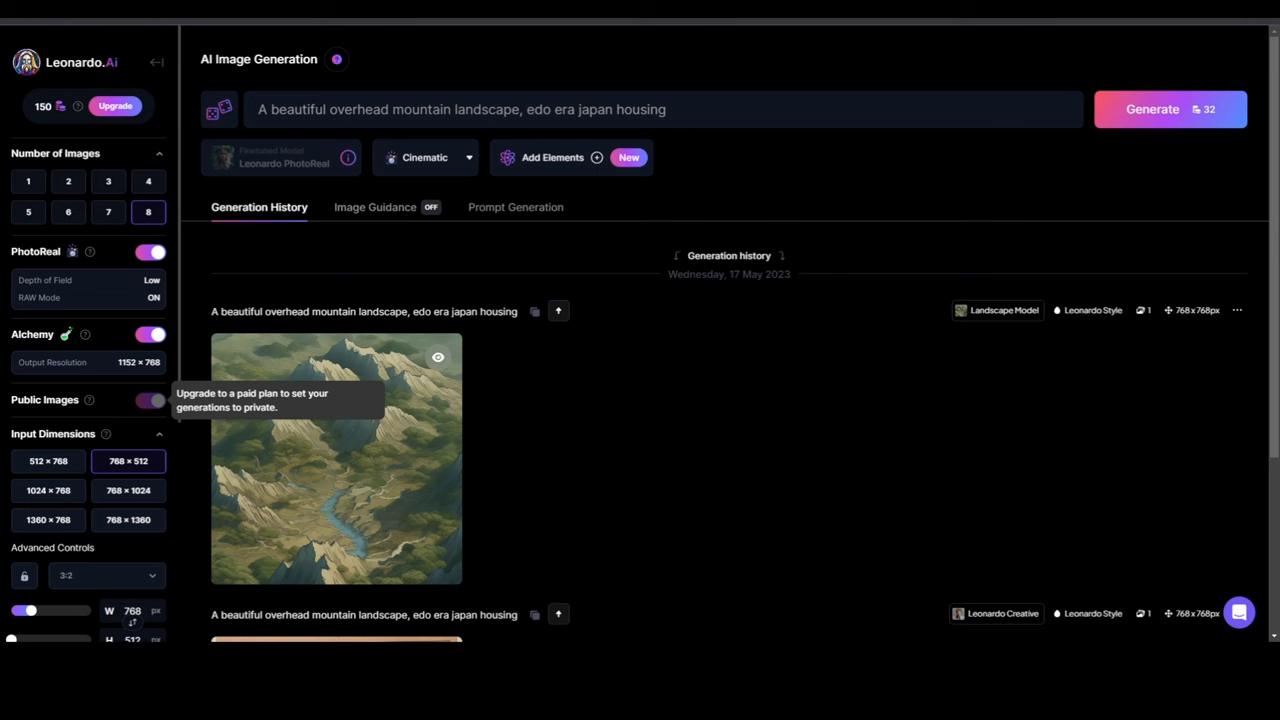
Scroll the sidebar down to Advanced Controls showing 832 × 552 dimensions at 22 tokens
scroll("down", 3)
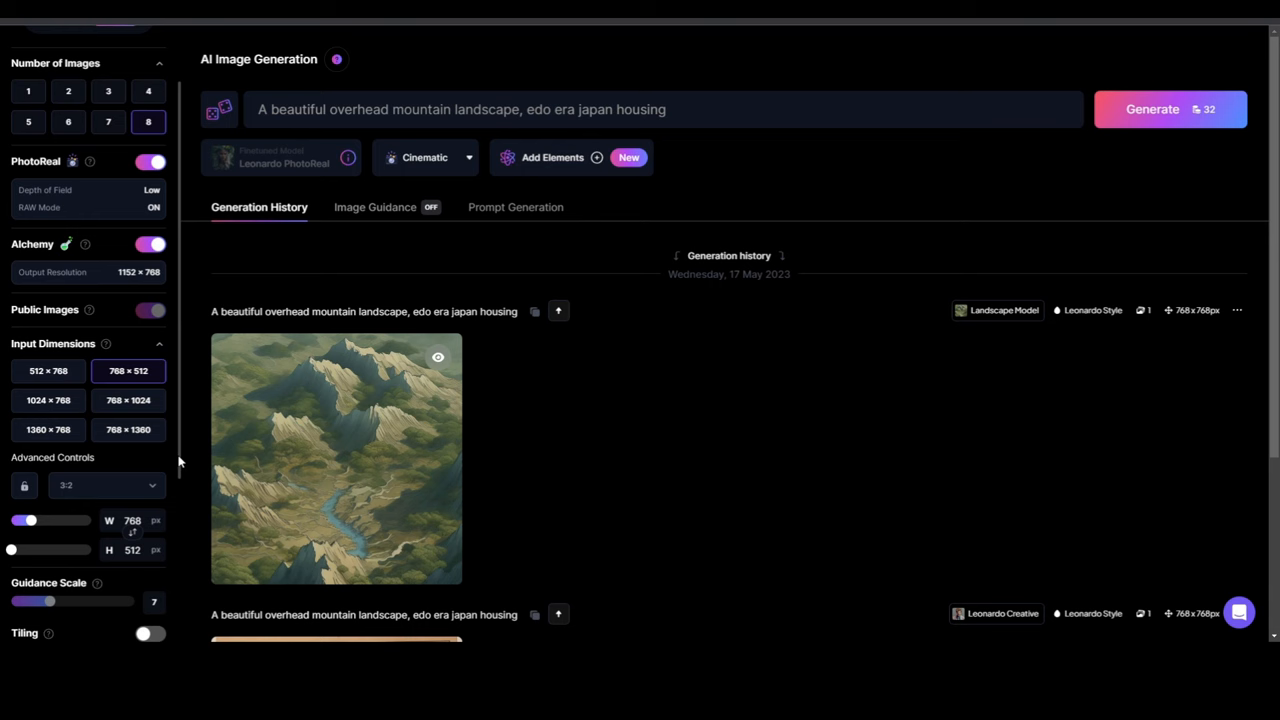
scroll("down", 3)
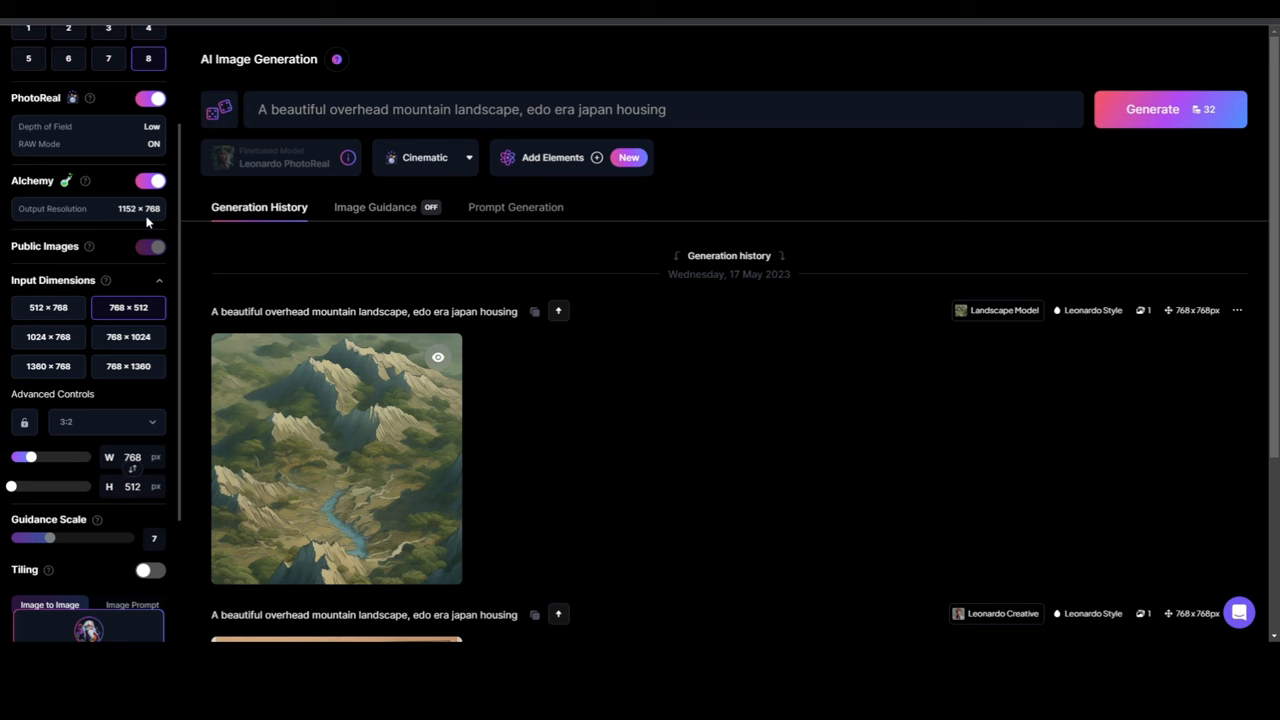
scroll("down", 3)
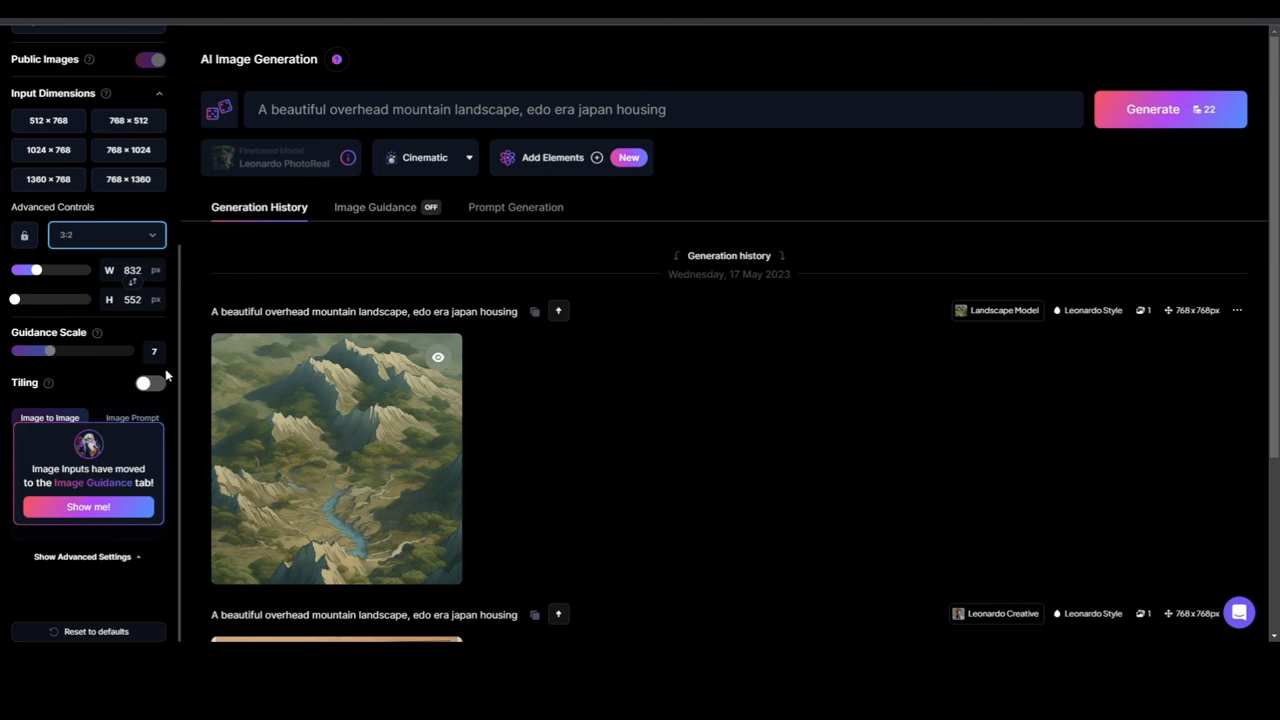
mouse_move(192, 360)
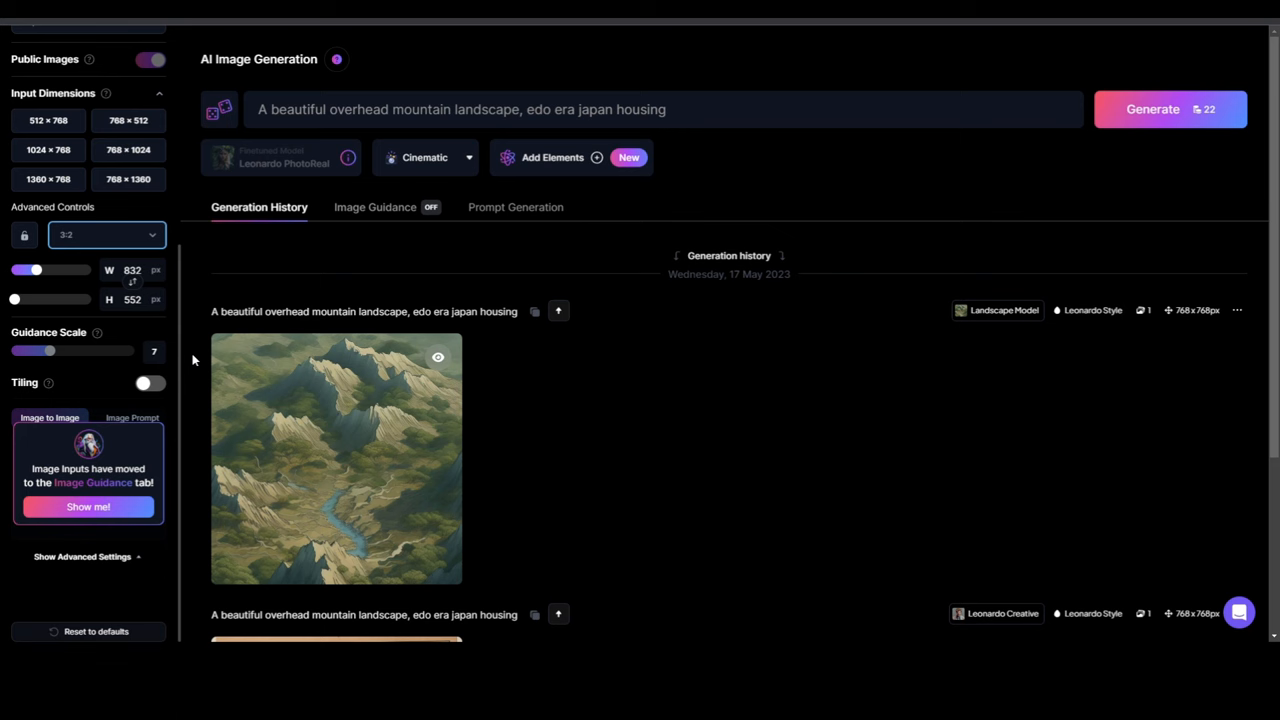
mouse_move(48, 352)
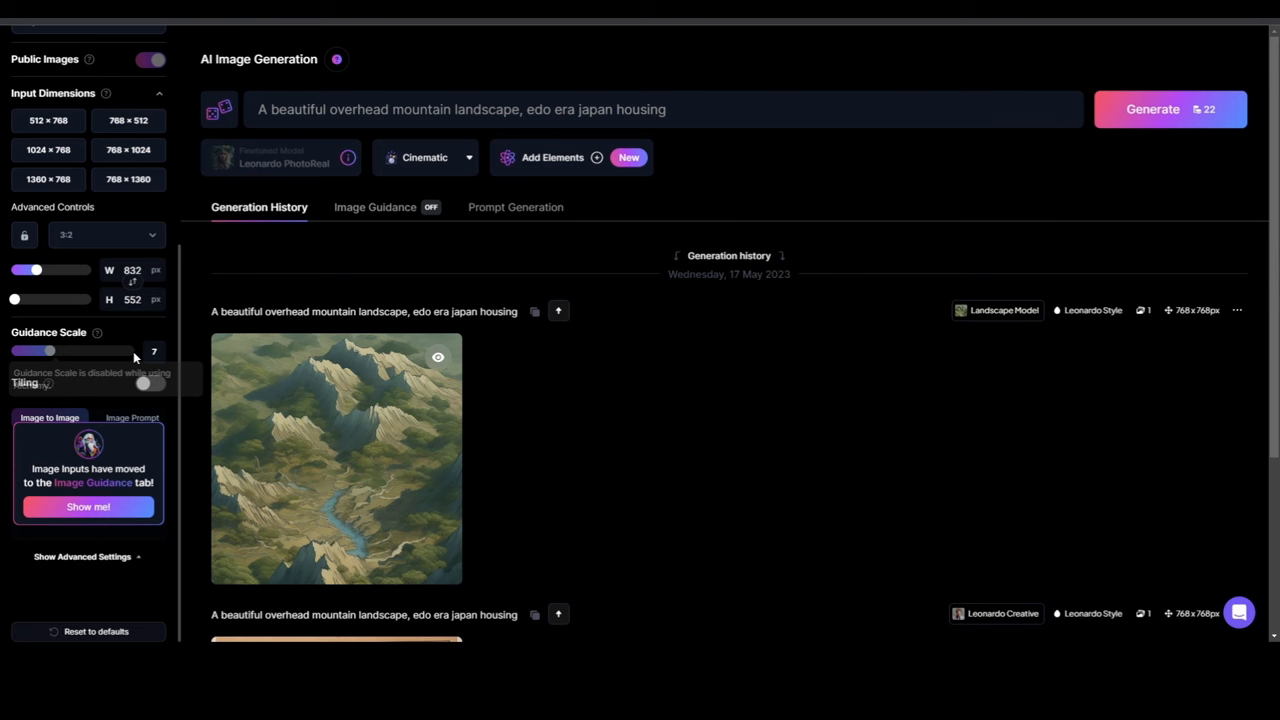
mouse_move(180, 356)
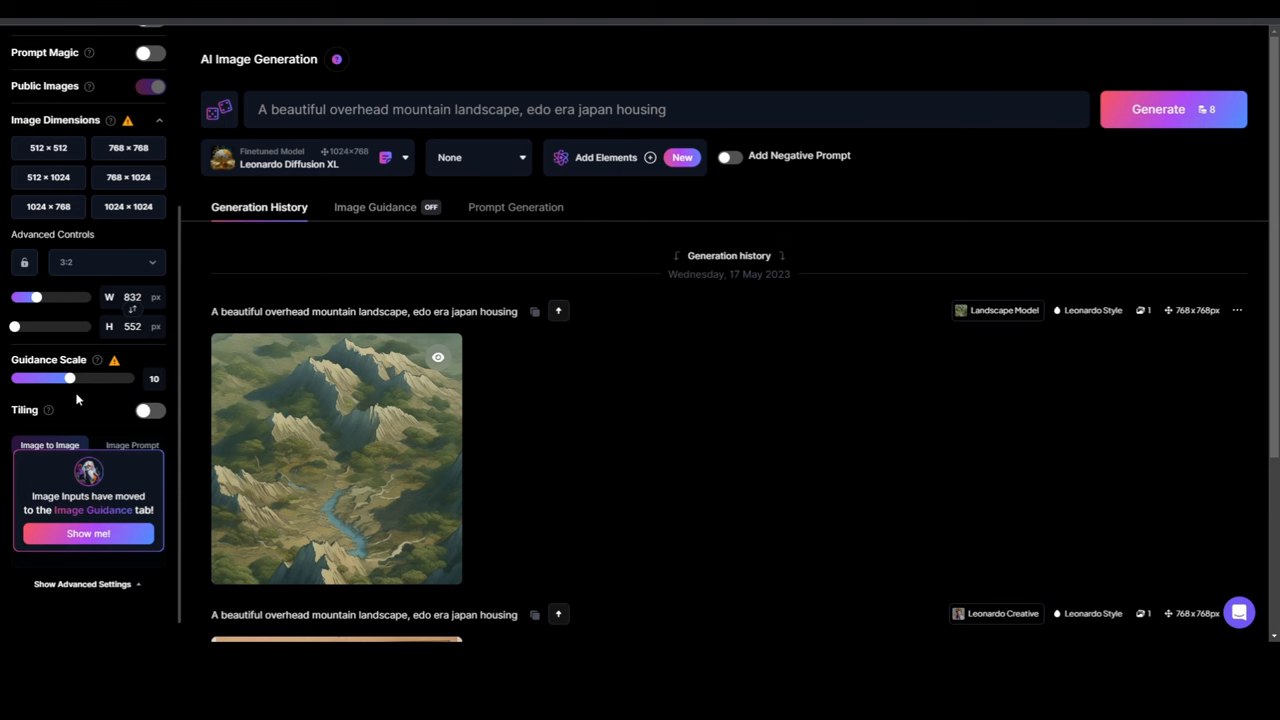
mouse_move(90, 408)
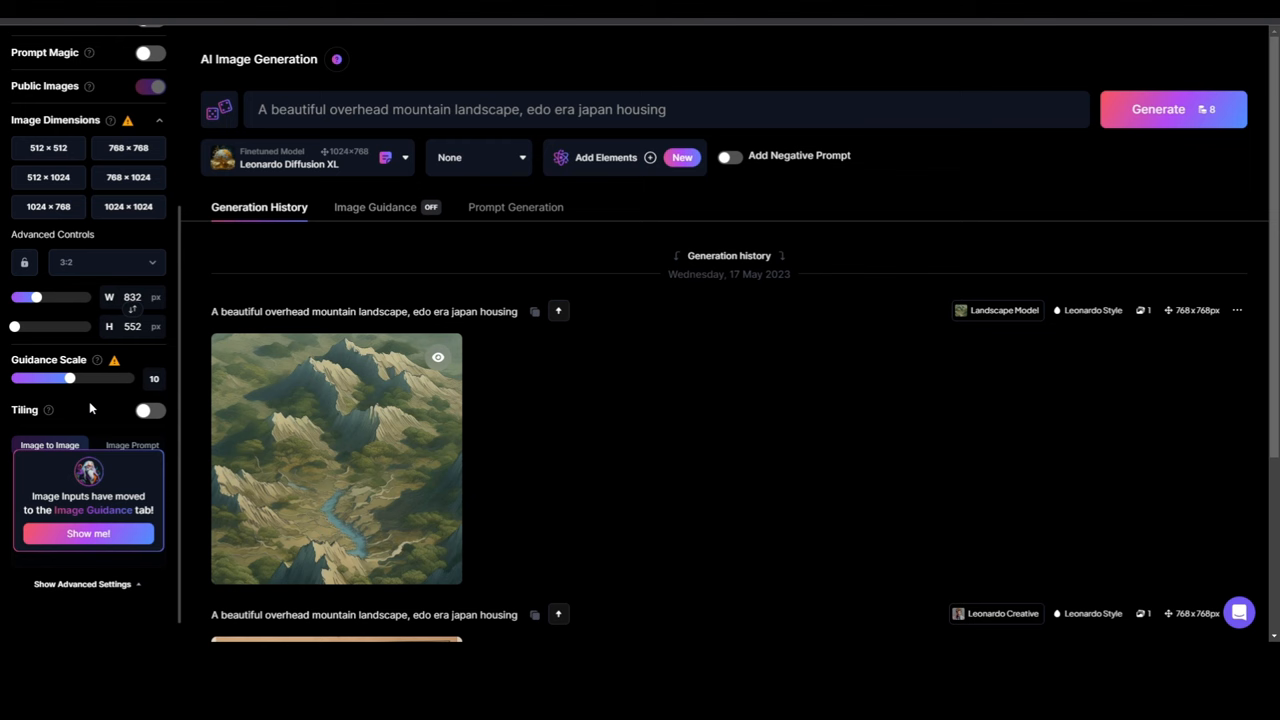
left_click(148, 412)
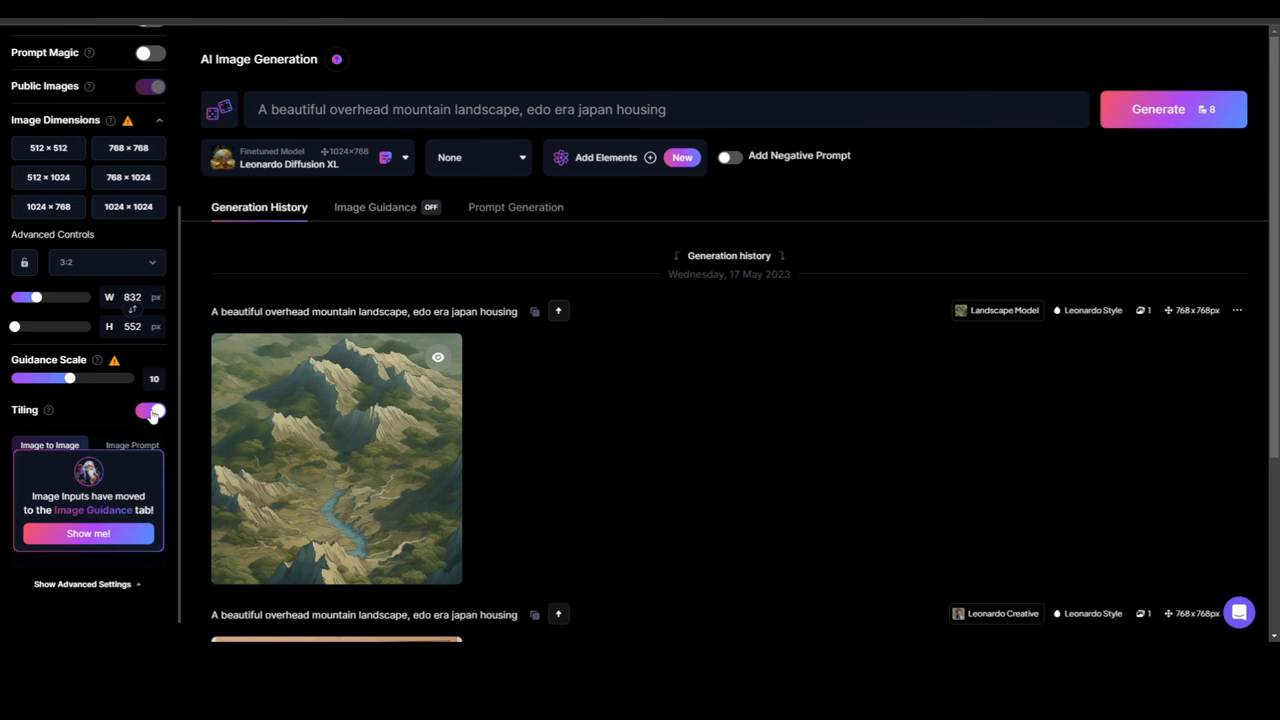
left_click(148, 410)
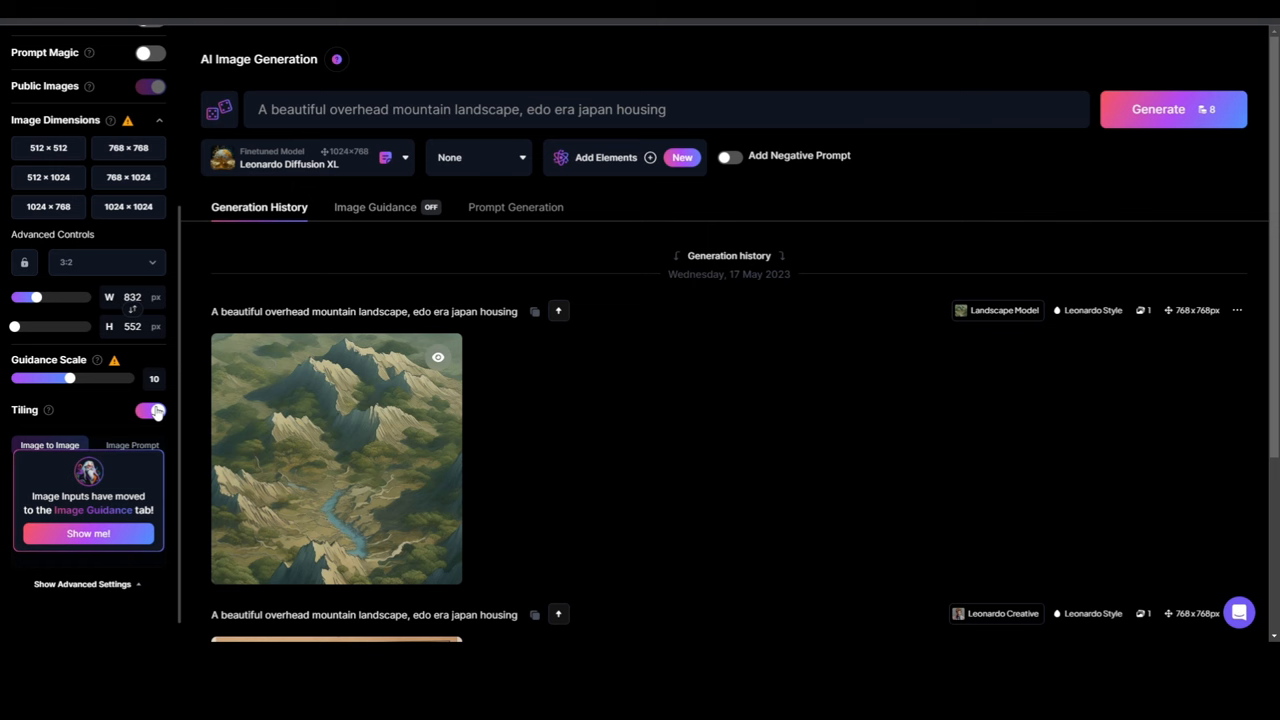
left_click(150, 410)
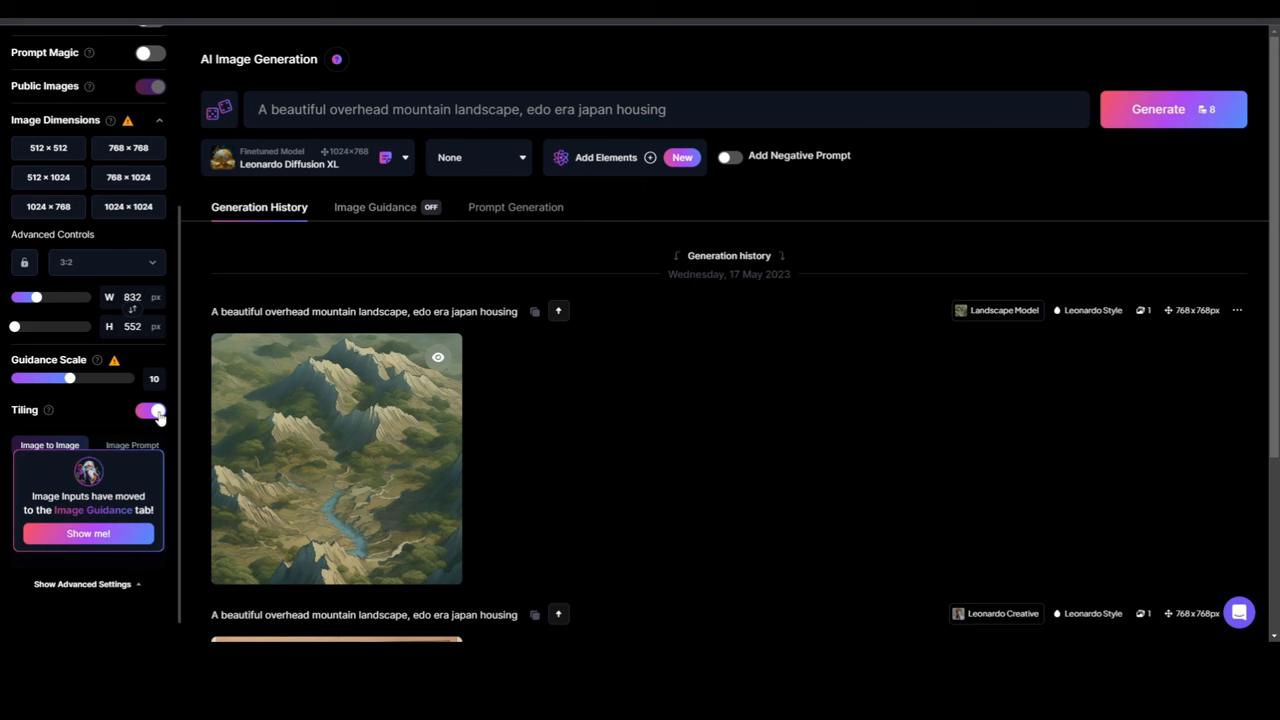
left_click(148, 410)
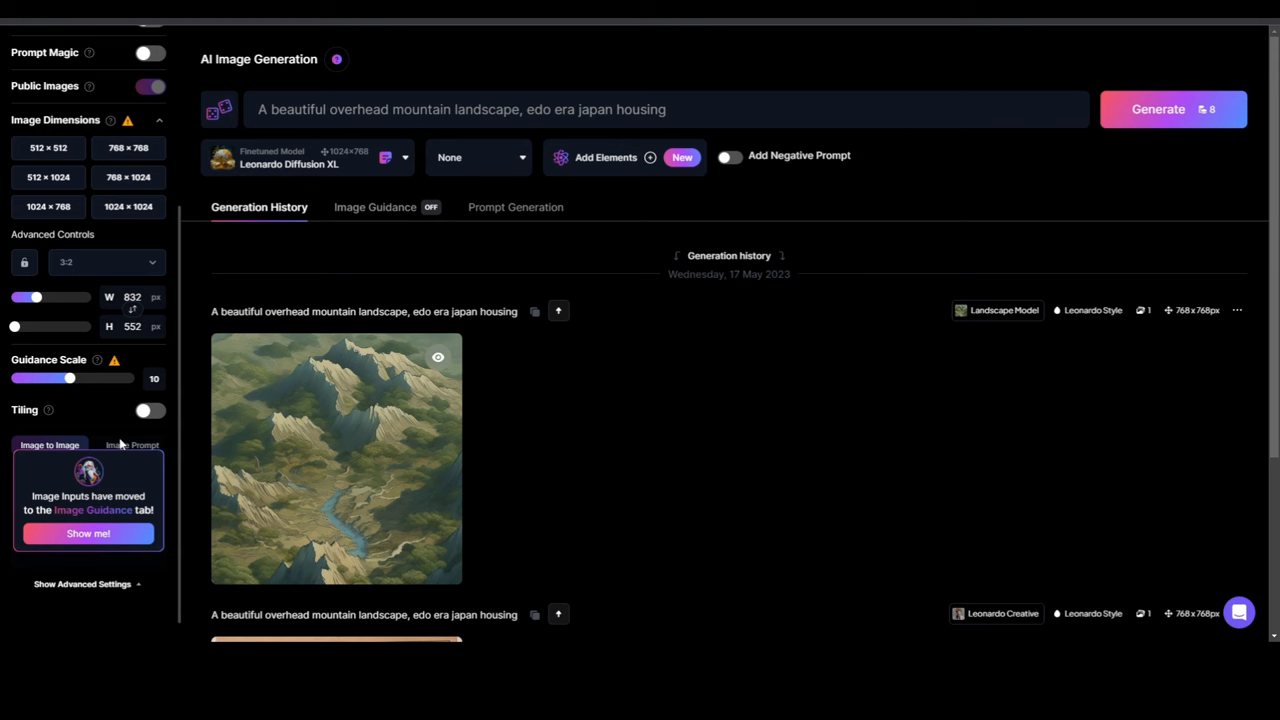
left_click(376, 206)
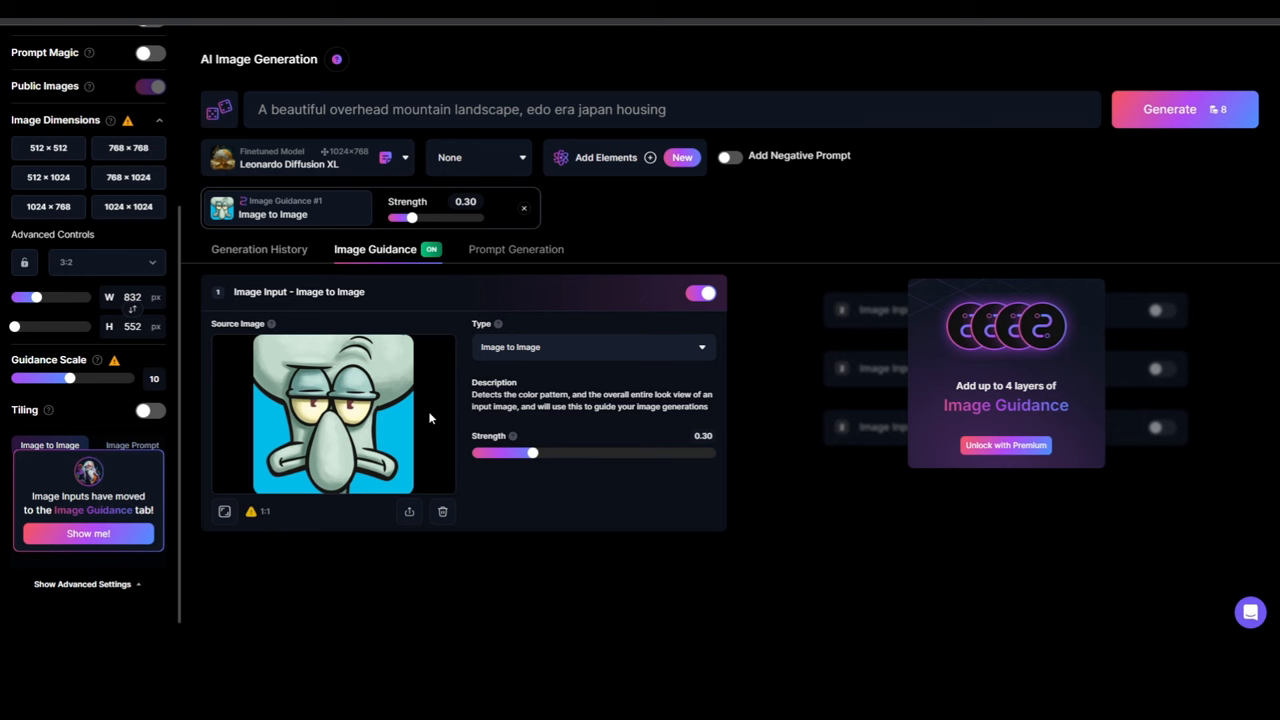
mouse_move(562, 418)
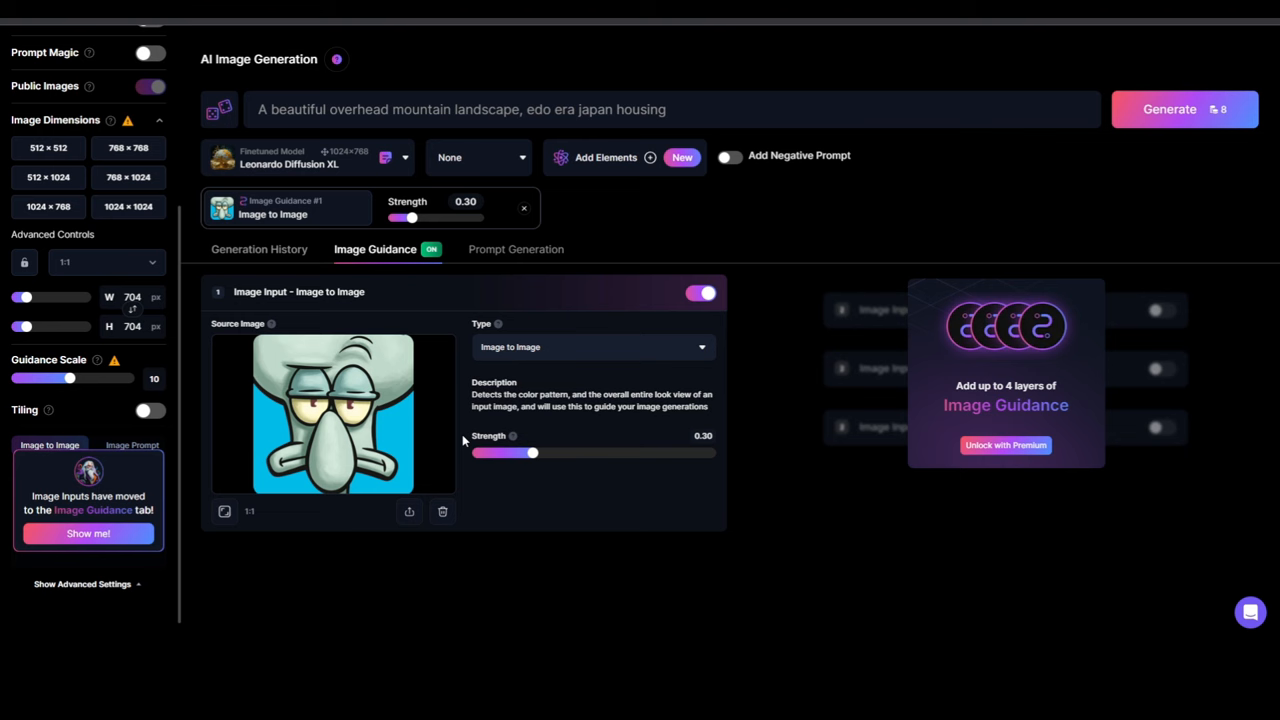
Adjust the Image to Image strength slider down, then up to 0.37
left_click_drag(532, 452, 490, 452)
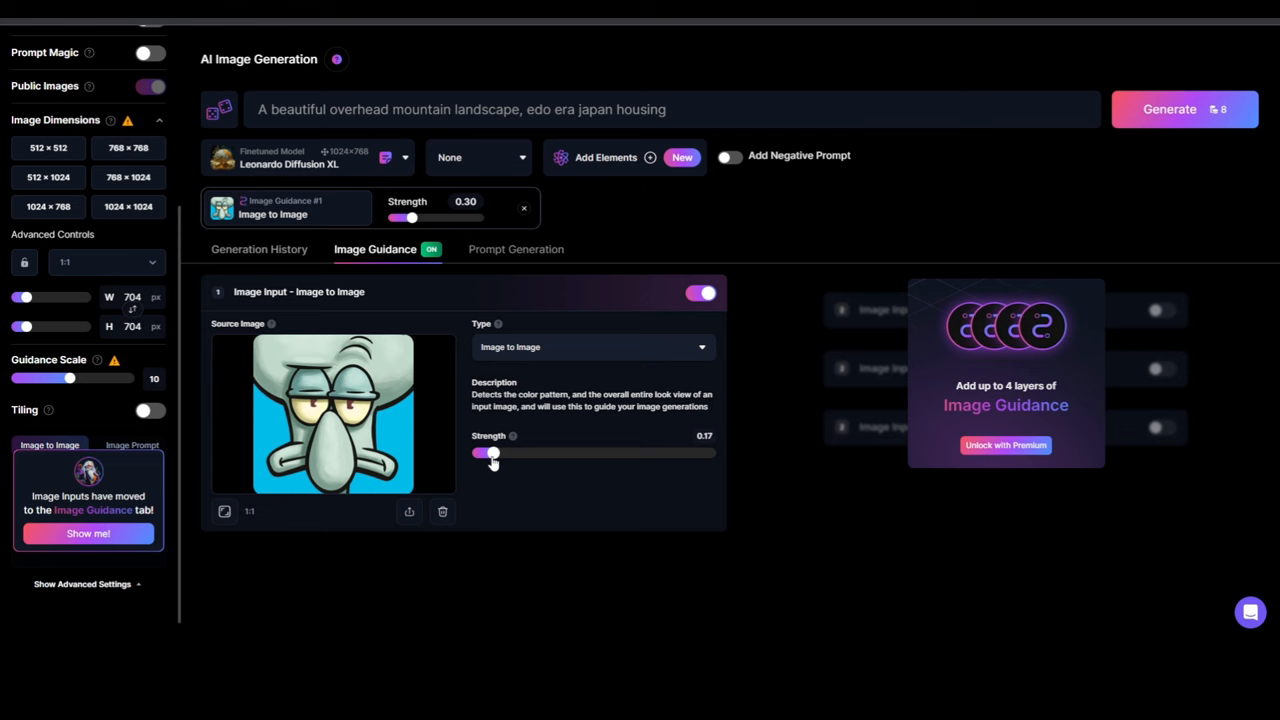
left_click_drag(490, 452, 554, 452)
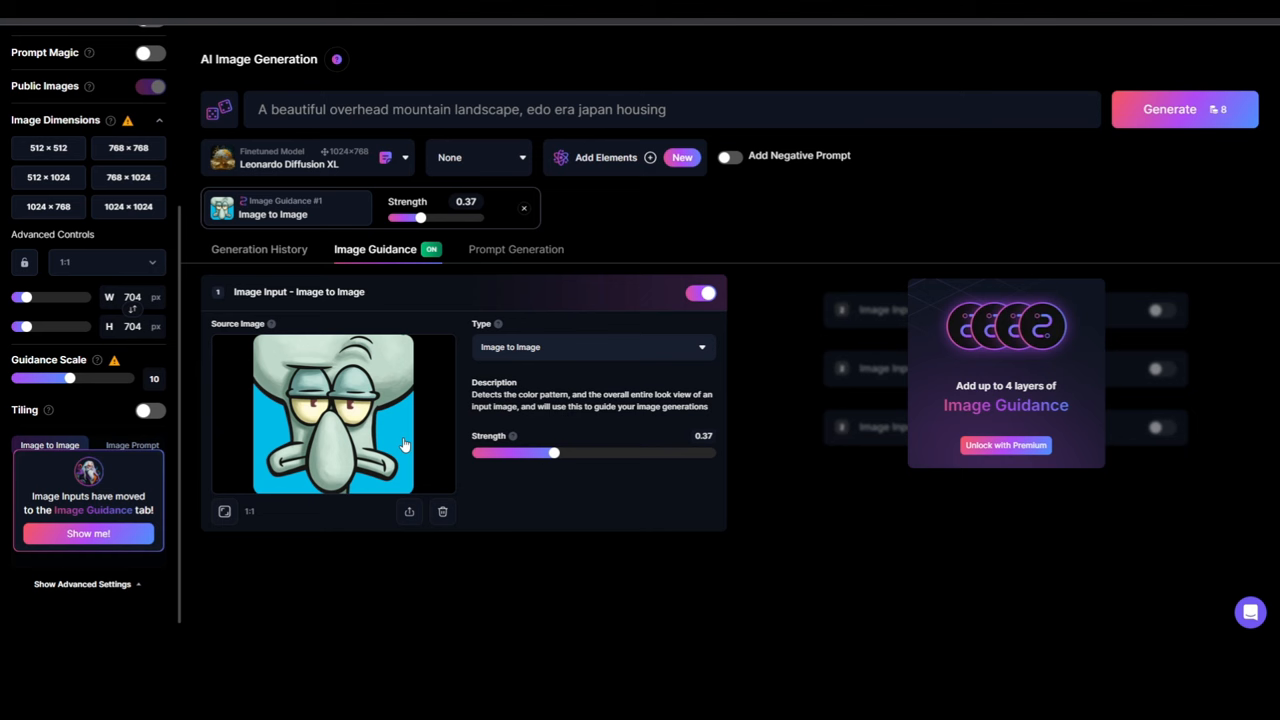
mouse_move(390, 456)
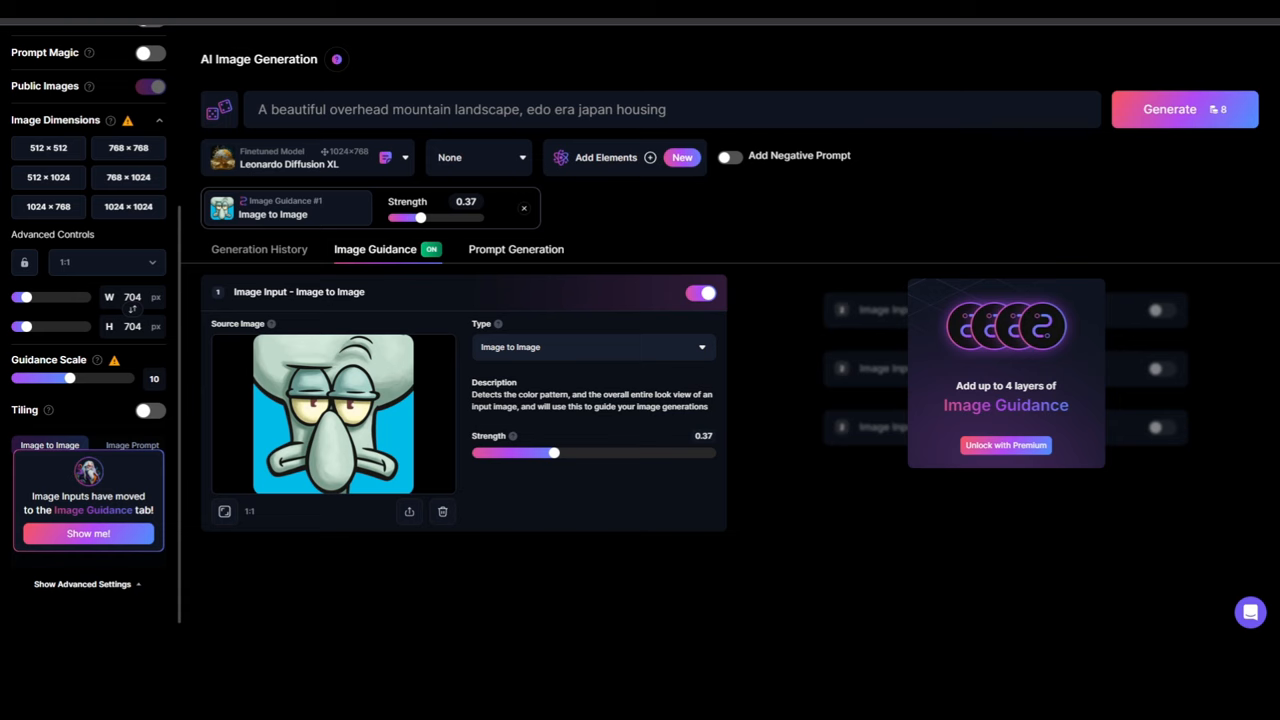
Ideate the basic idea 'A dog' into four detailed dog prompts in Prompt Generation
left_click(516, 248)
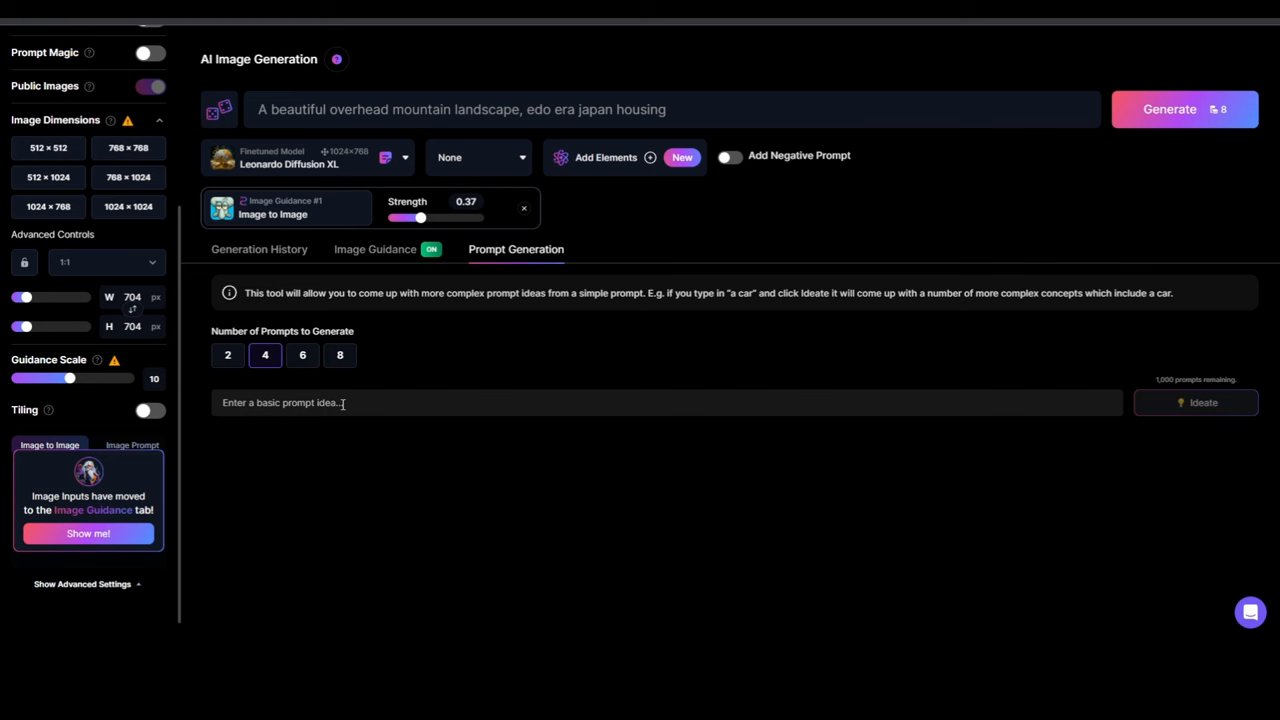
type("A dog")
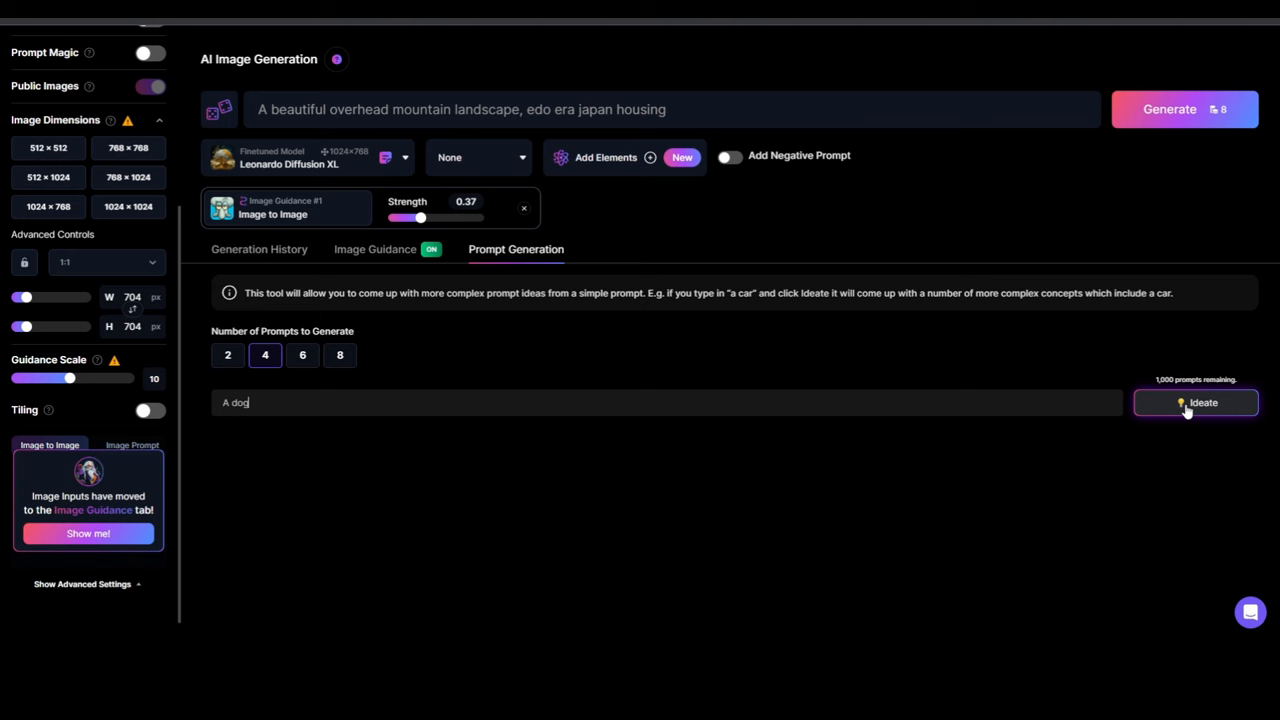
left_click(1196, 402)
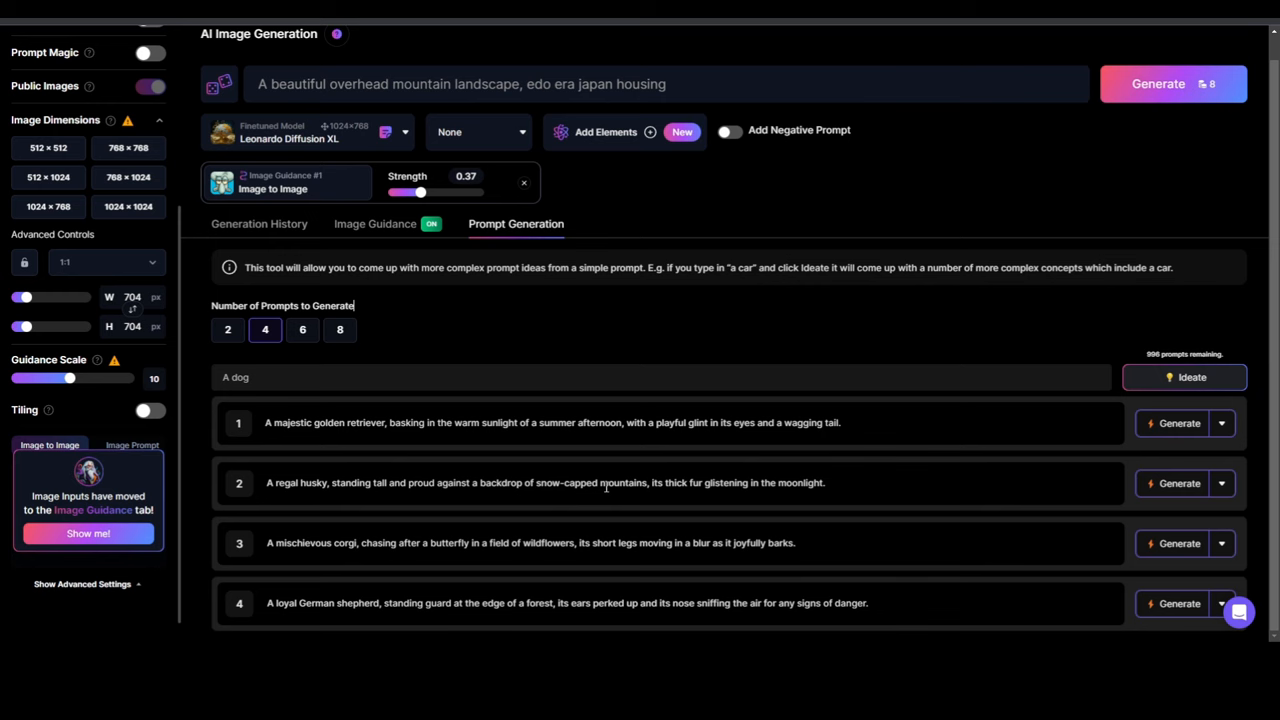
Preview the guidance source image enlarged and close the preview
left_click(1180, 482)
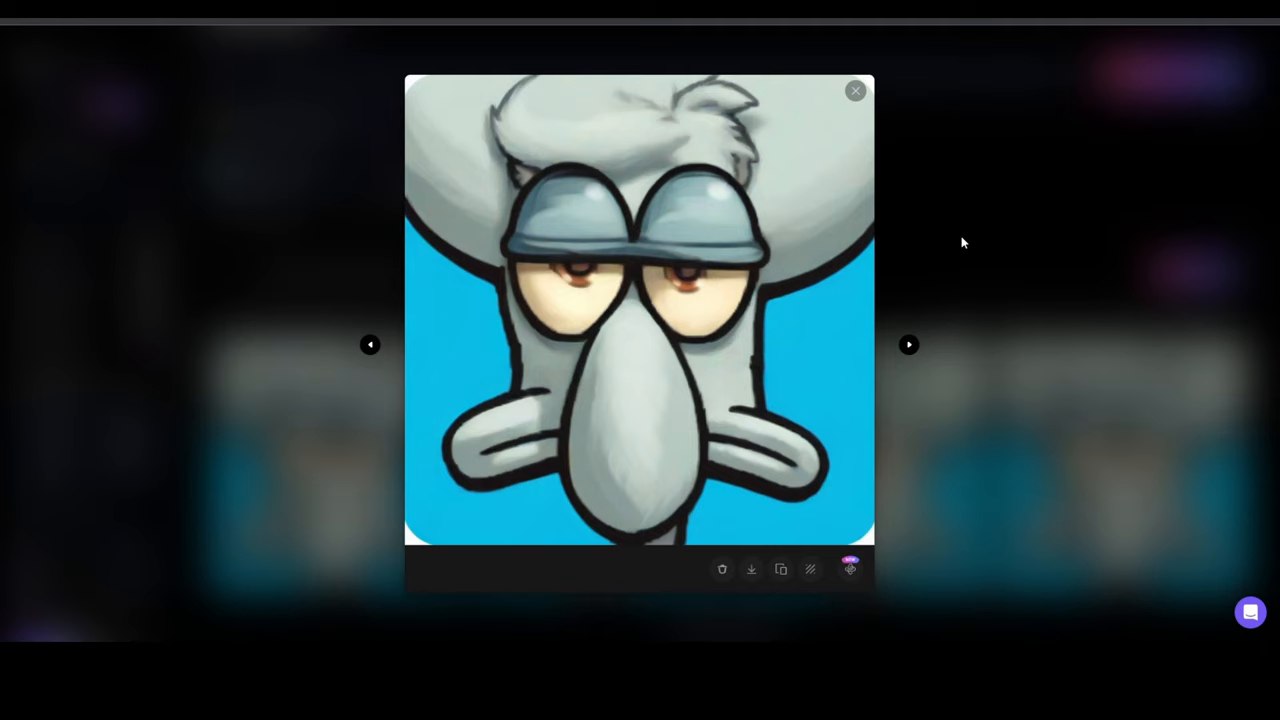
left_click(856, 92)
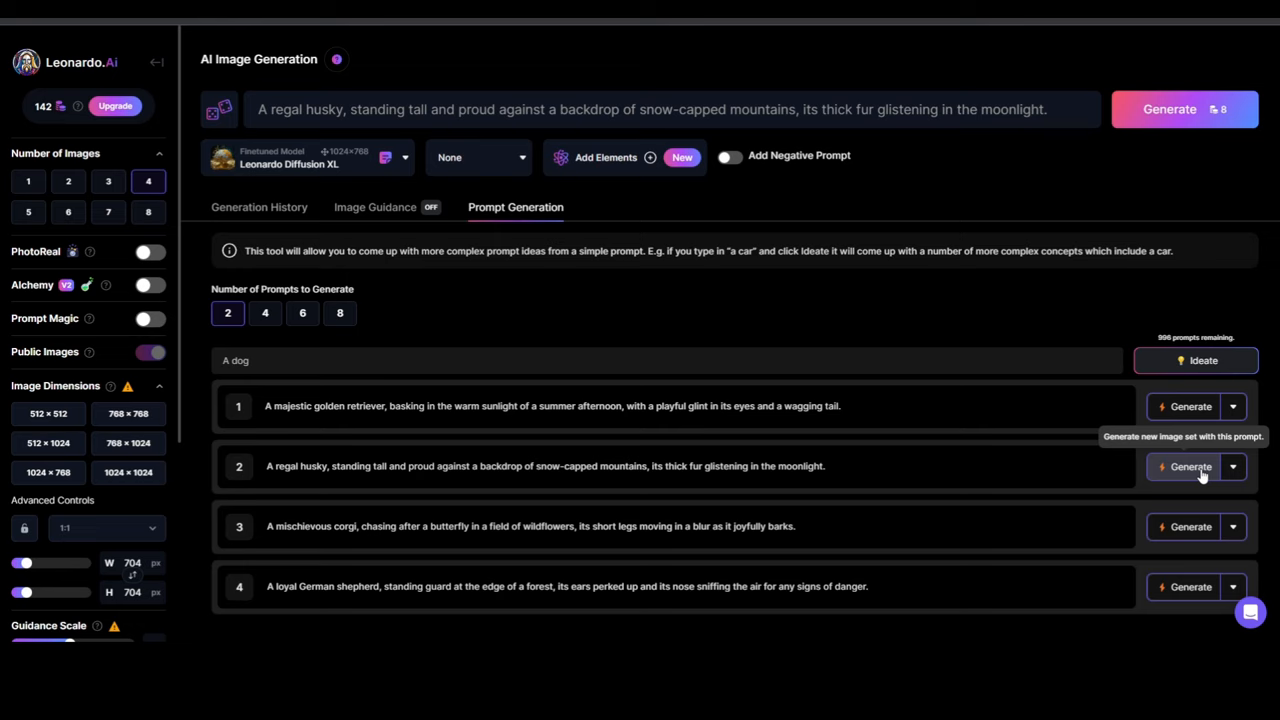
Generate the regal husky prompt idea, then return to the four dog prompt ideas
left_click(376, 206)
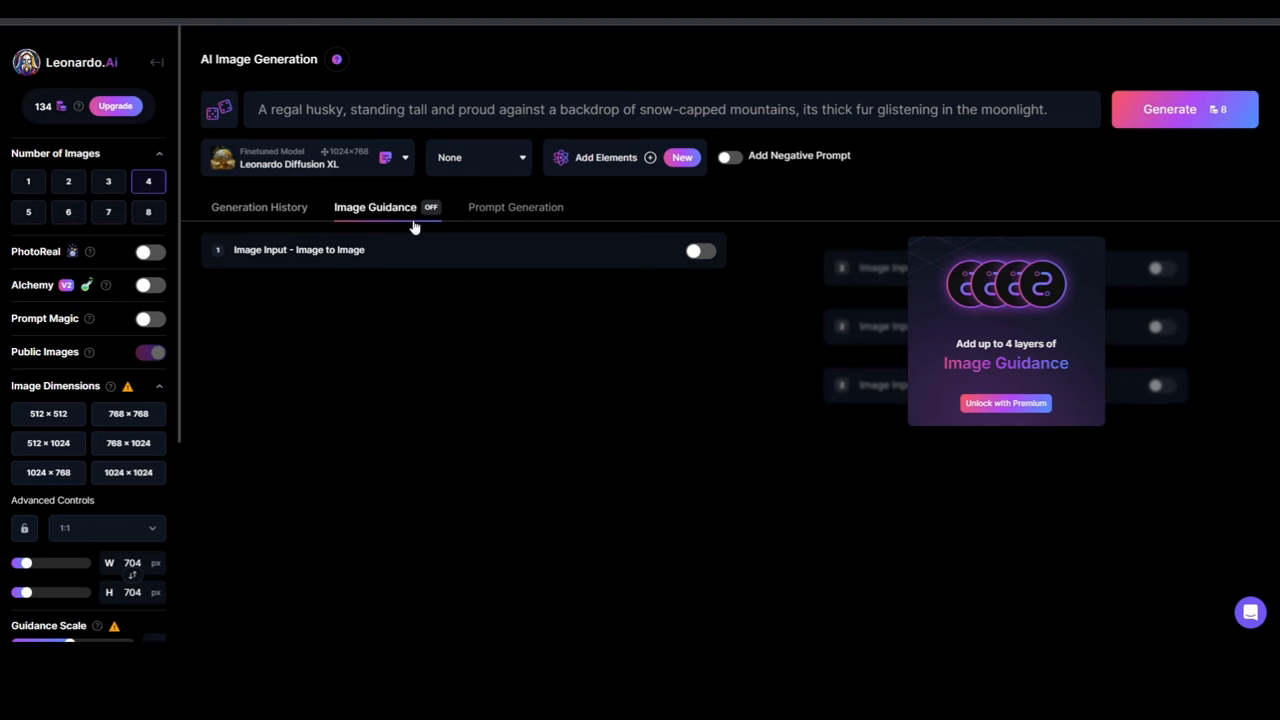
left_click(516, 206)
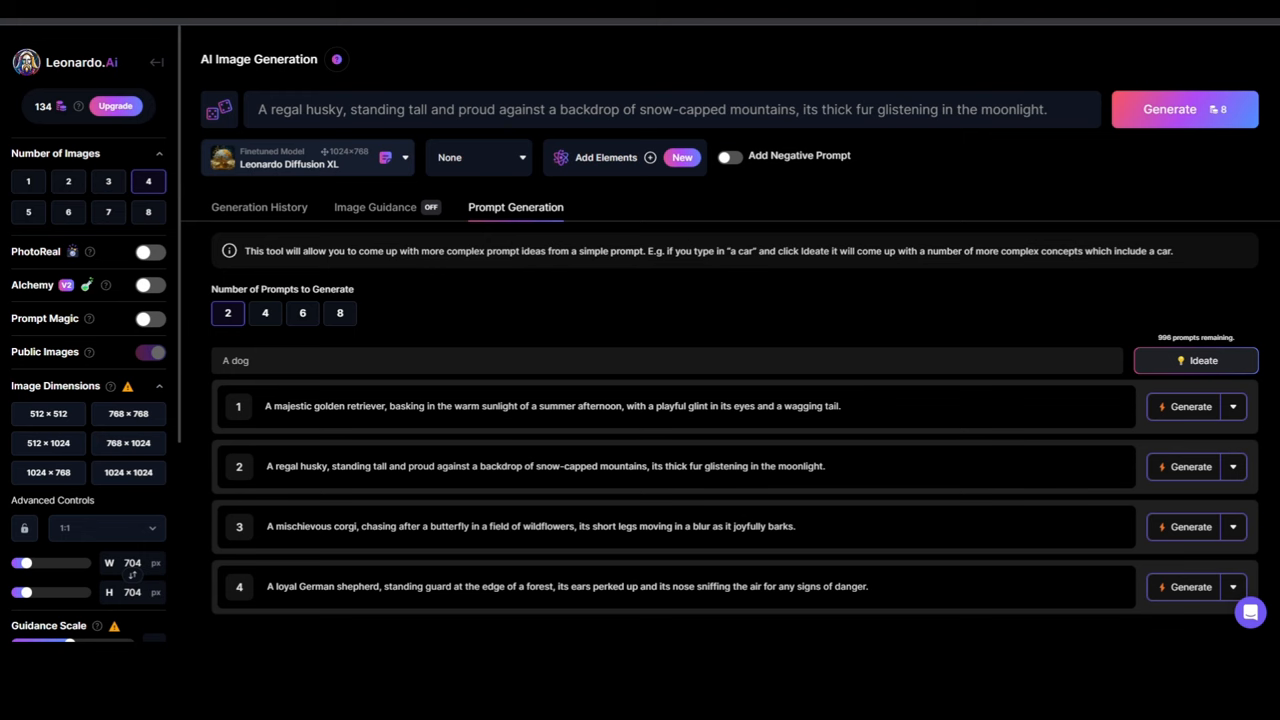
left_click(478, 156)
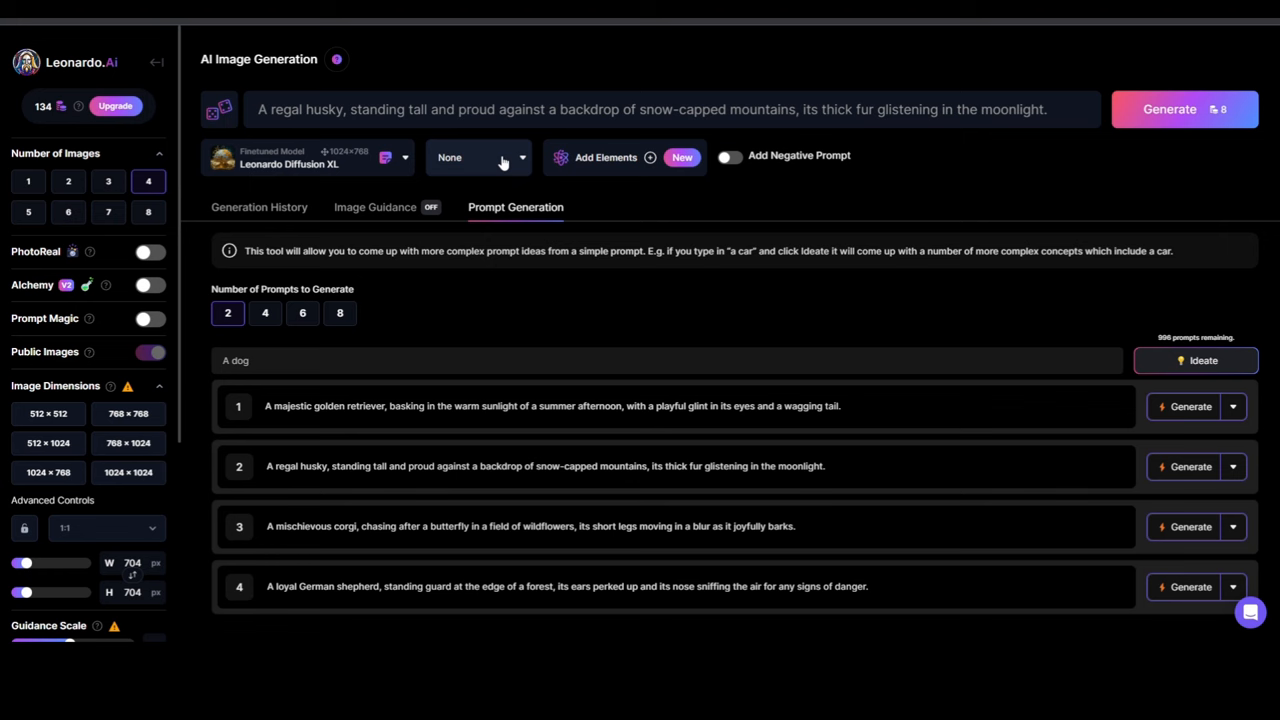
mouse_move(844, 164)
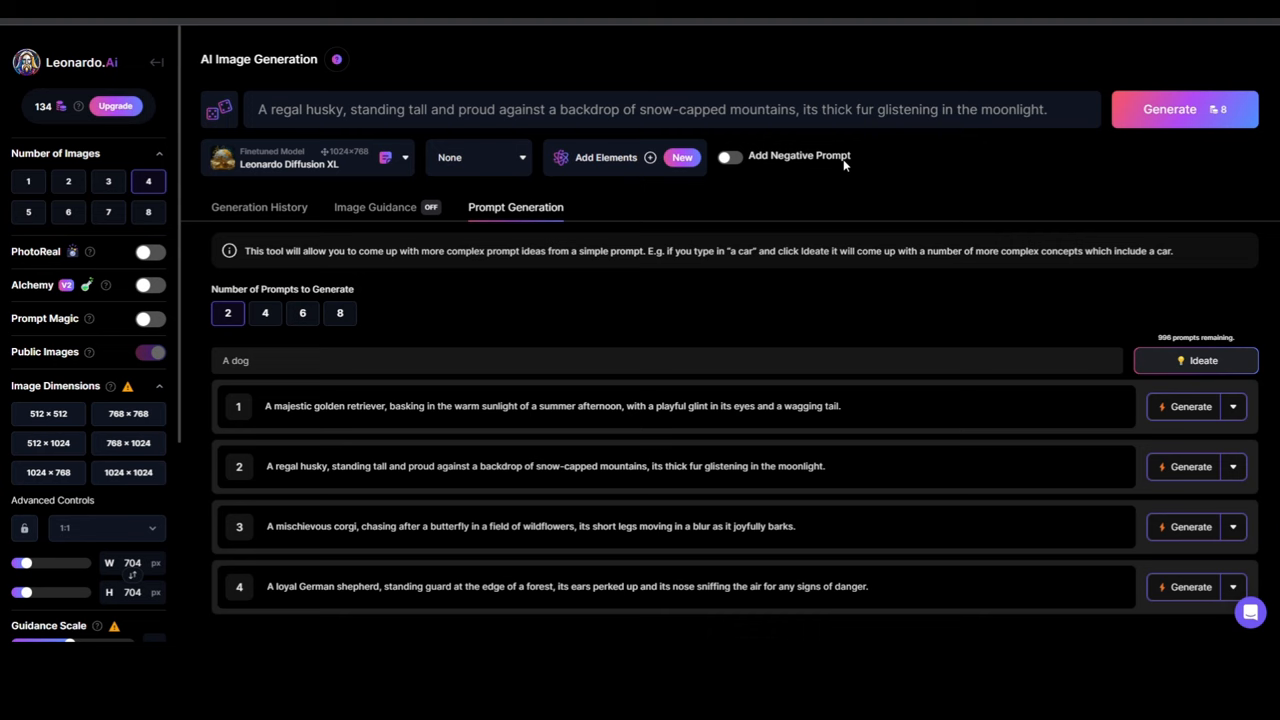
Enable the negative prompt and enter 'the moon, person, man, people' before switching it back off
left_click(728, 156)
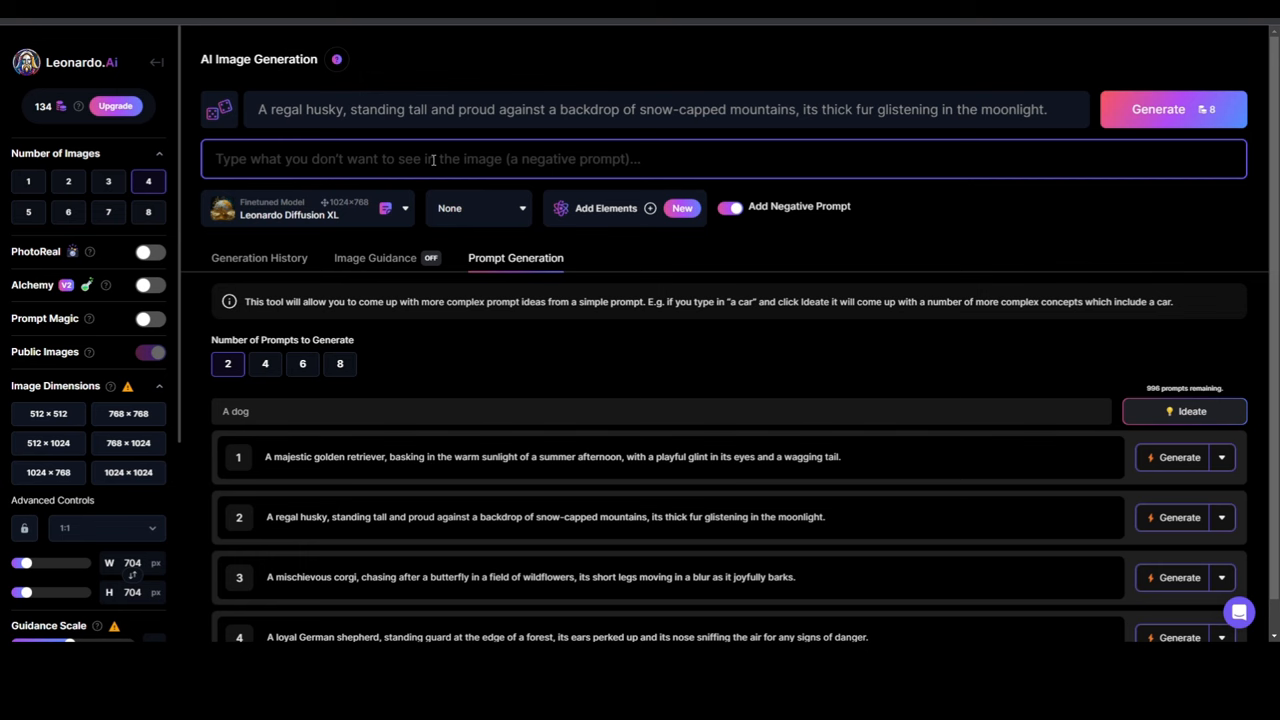
type("the moon,")
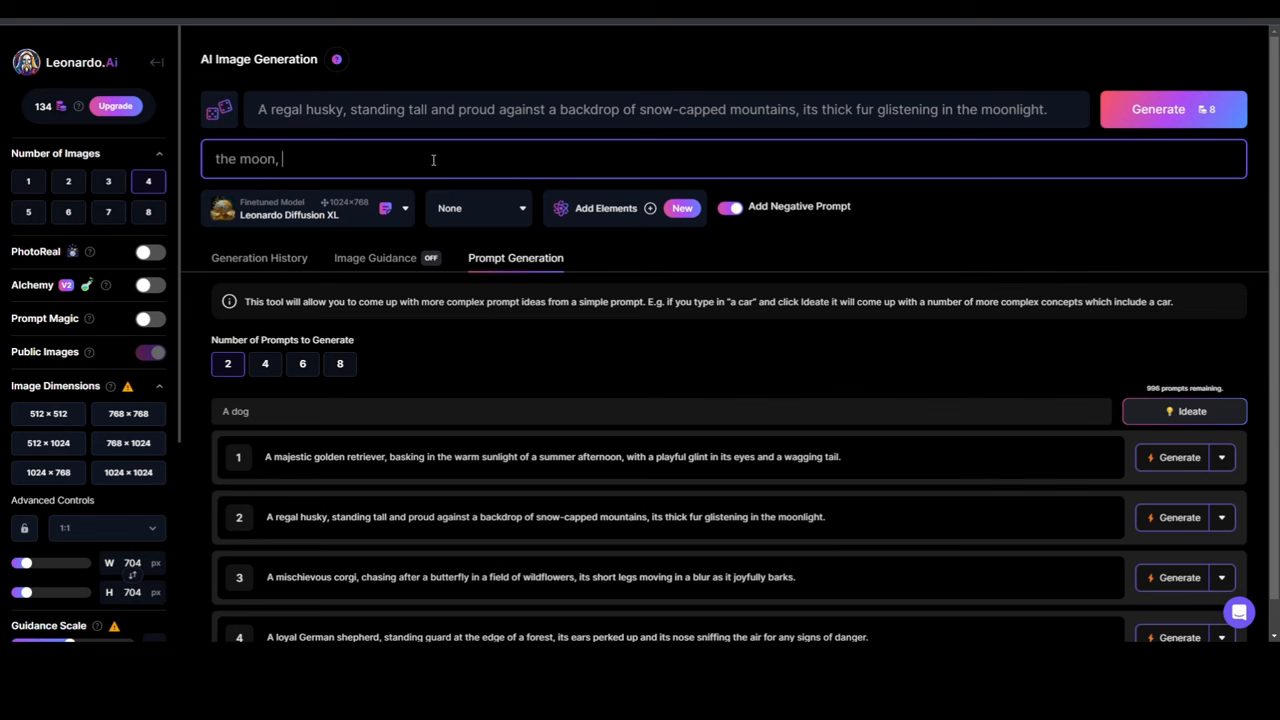
type("person, man, people")
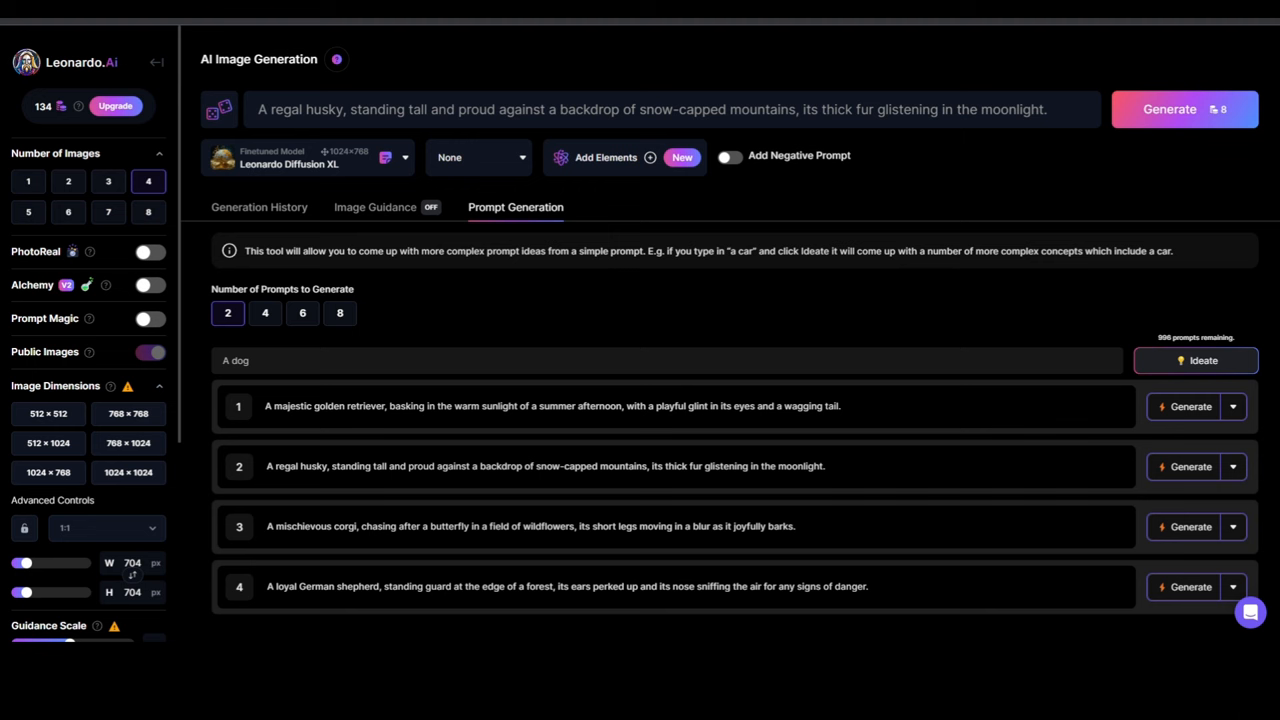
Choose the Kids Illustration element from the Add Elements picker
left_click(604, 156)
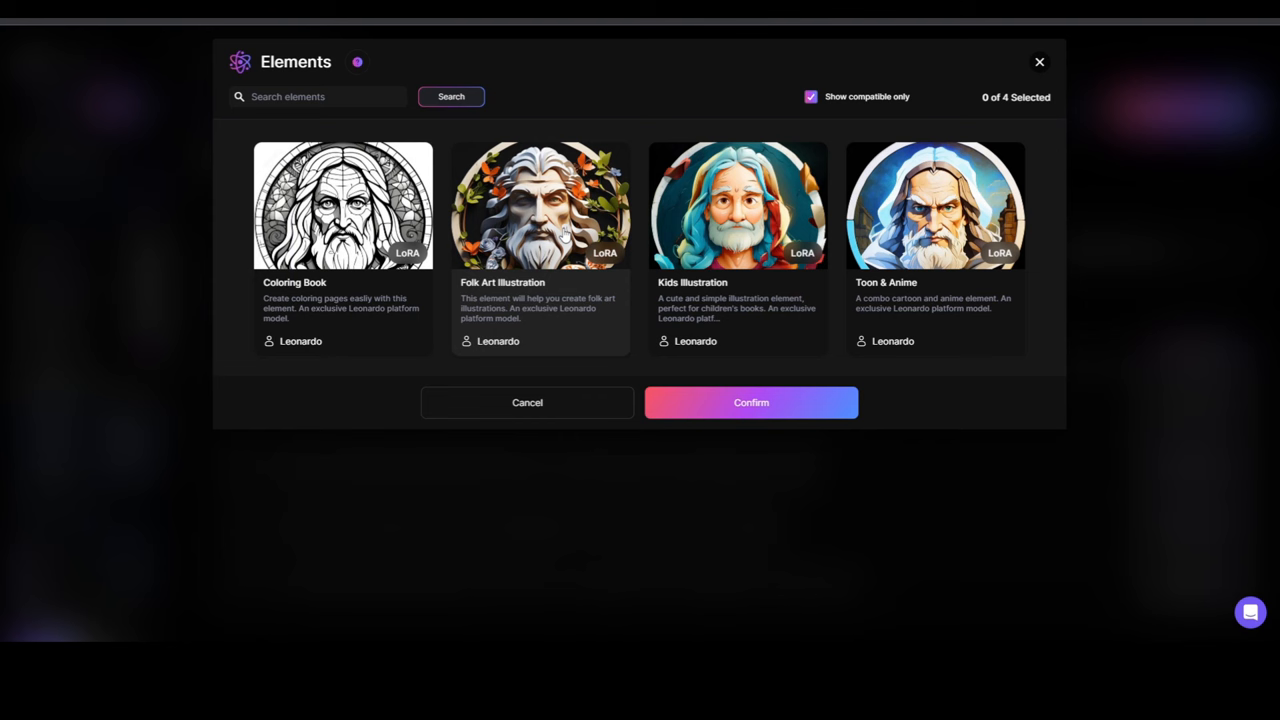
mouse_move(920, 248)
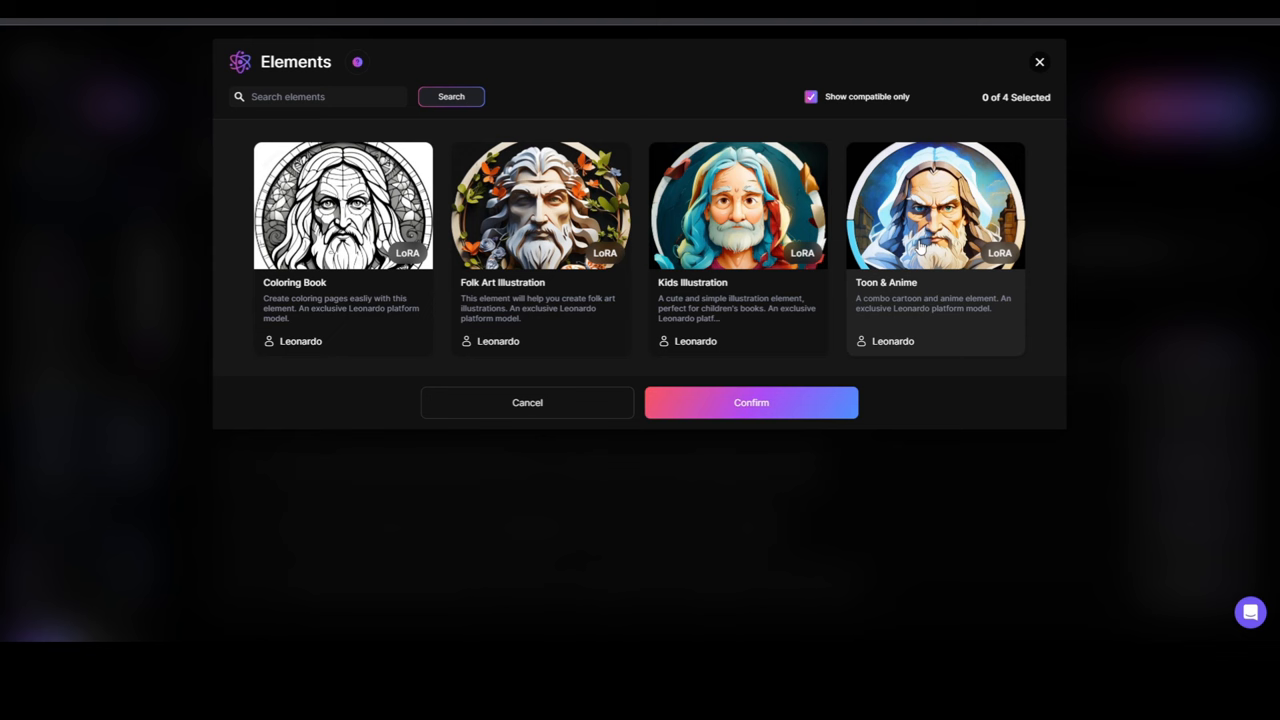
left_click(736, 204)
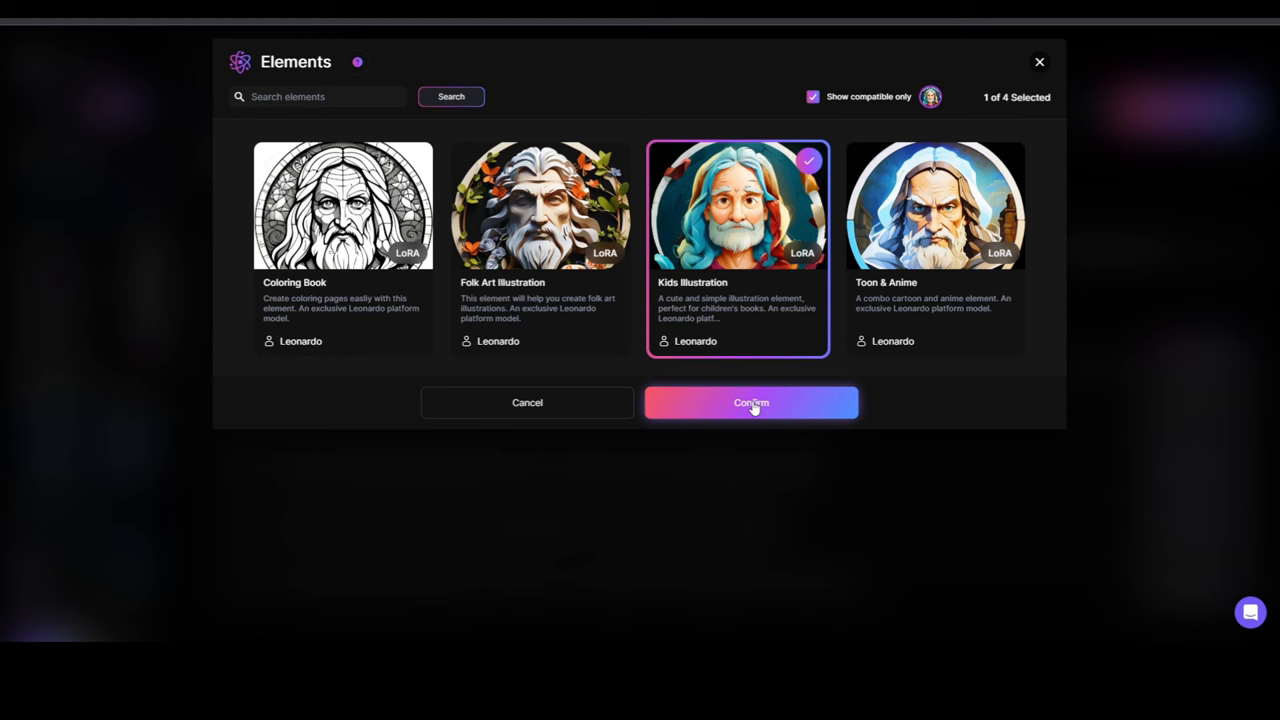
mouse_move(428, 296)
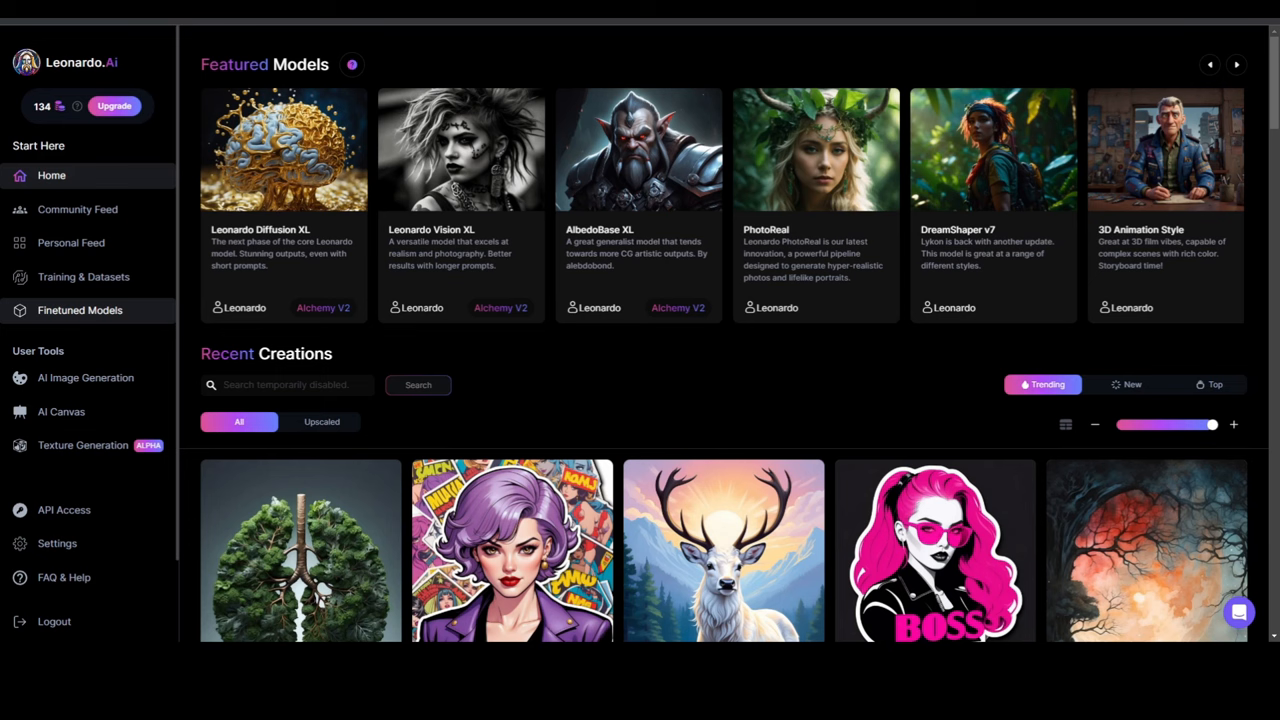
mouse_move(84, 276)
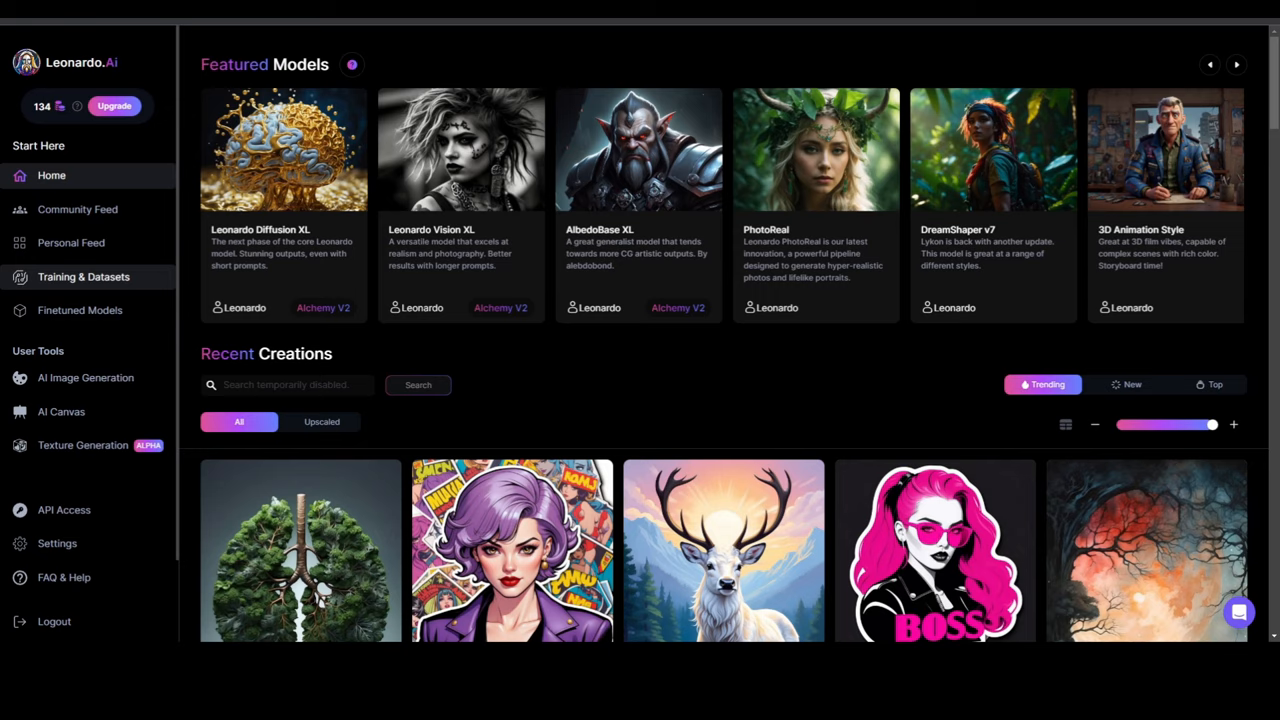
Go to the Training & Datasets page listing the Landscape Model dataset
left_click(84, 276)
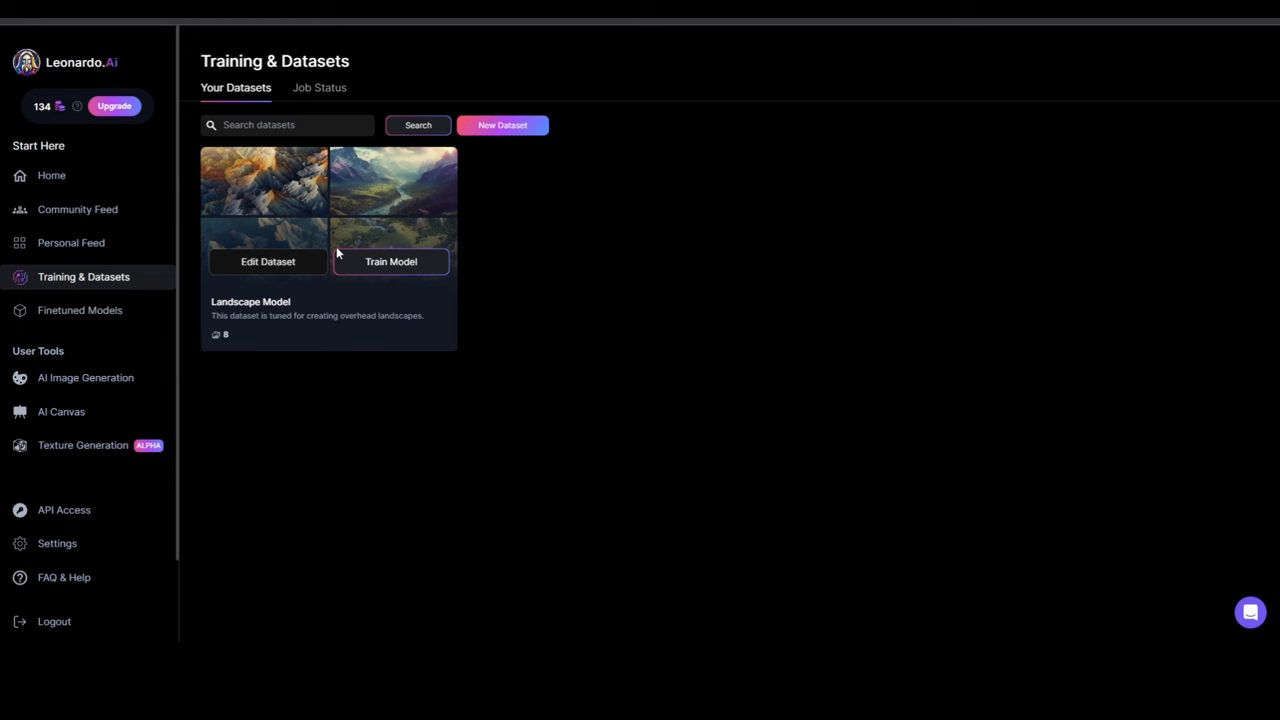
mouse_move(520, 256)
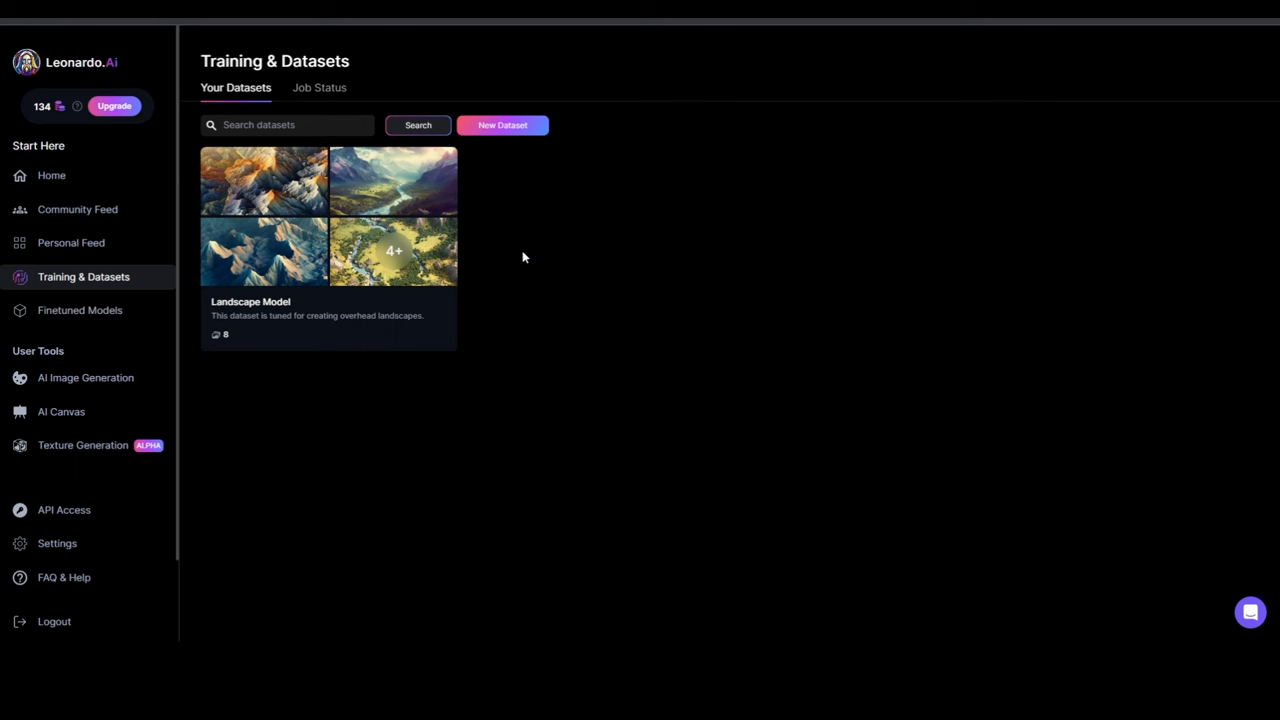
mouse_move(528, 230)
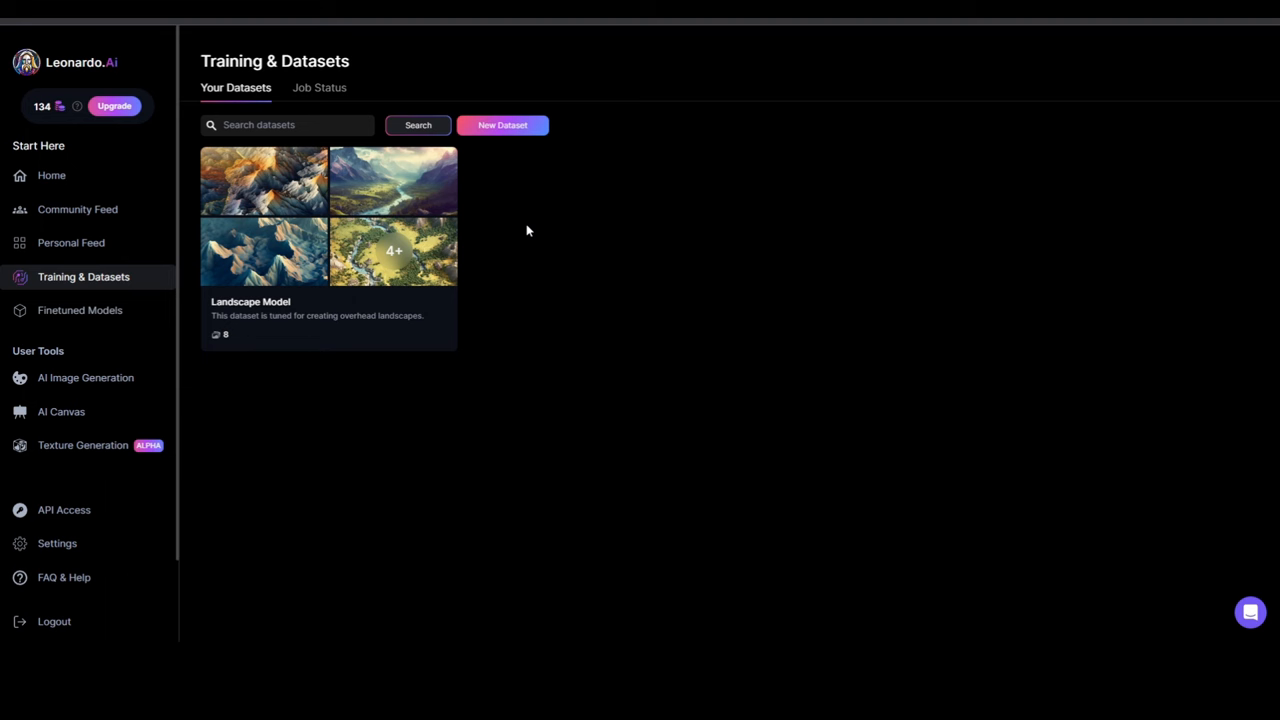
Create a new dataset named 'Traditional Asian Art' with description 'A fun description.'
left_click(502, 124)
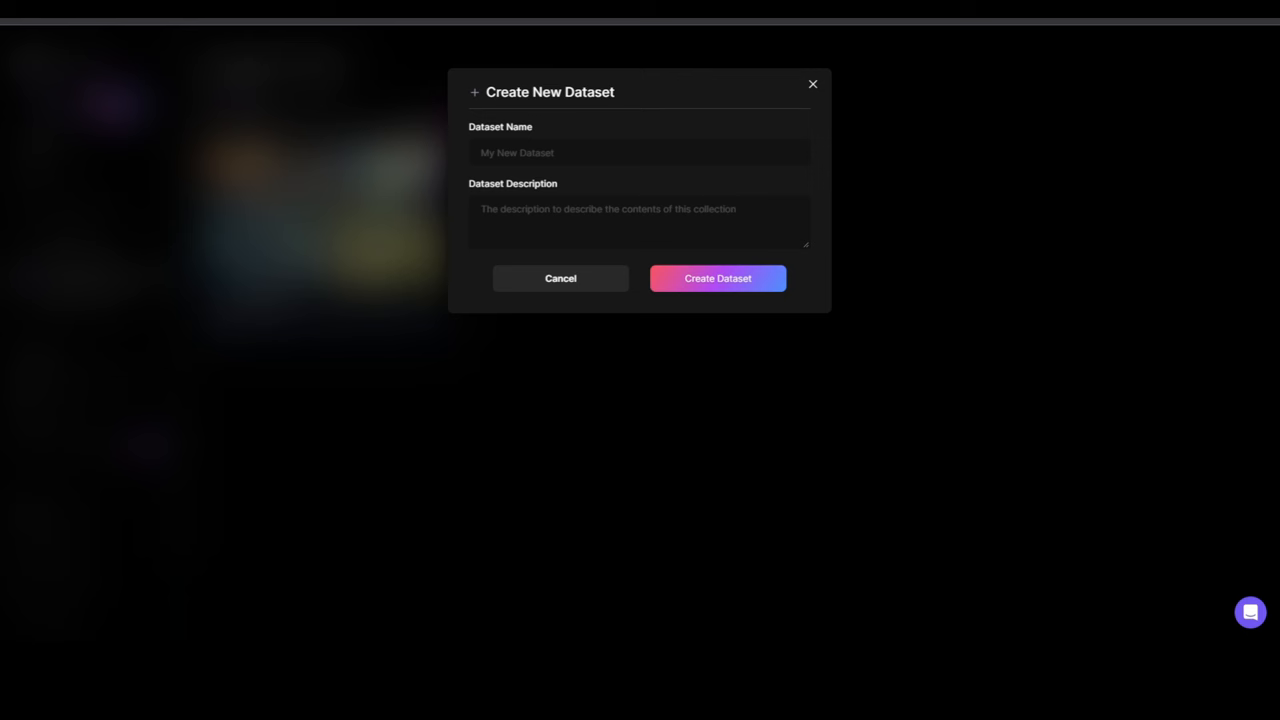
left_click(640, 152)
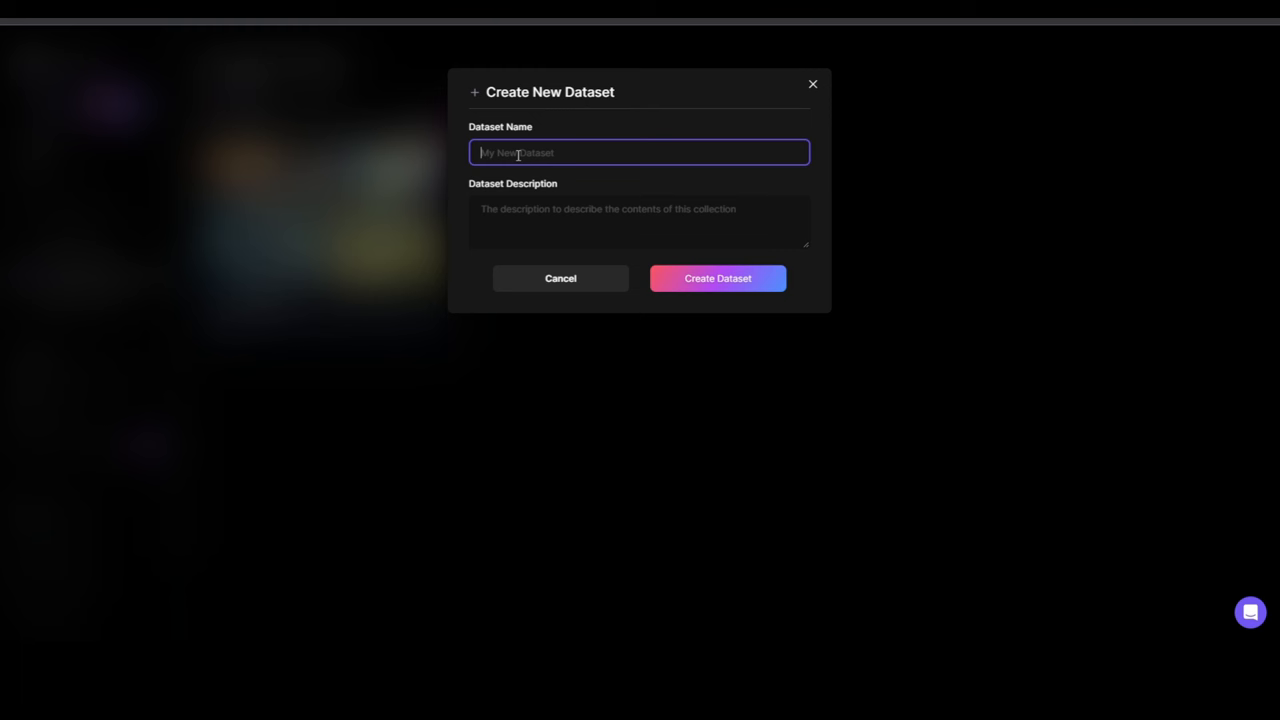
type("Traditional Asian A")
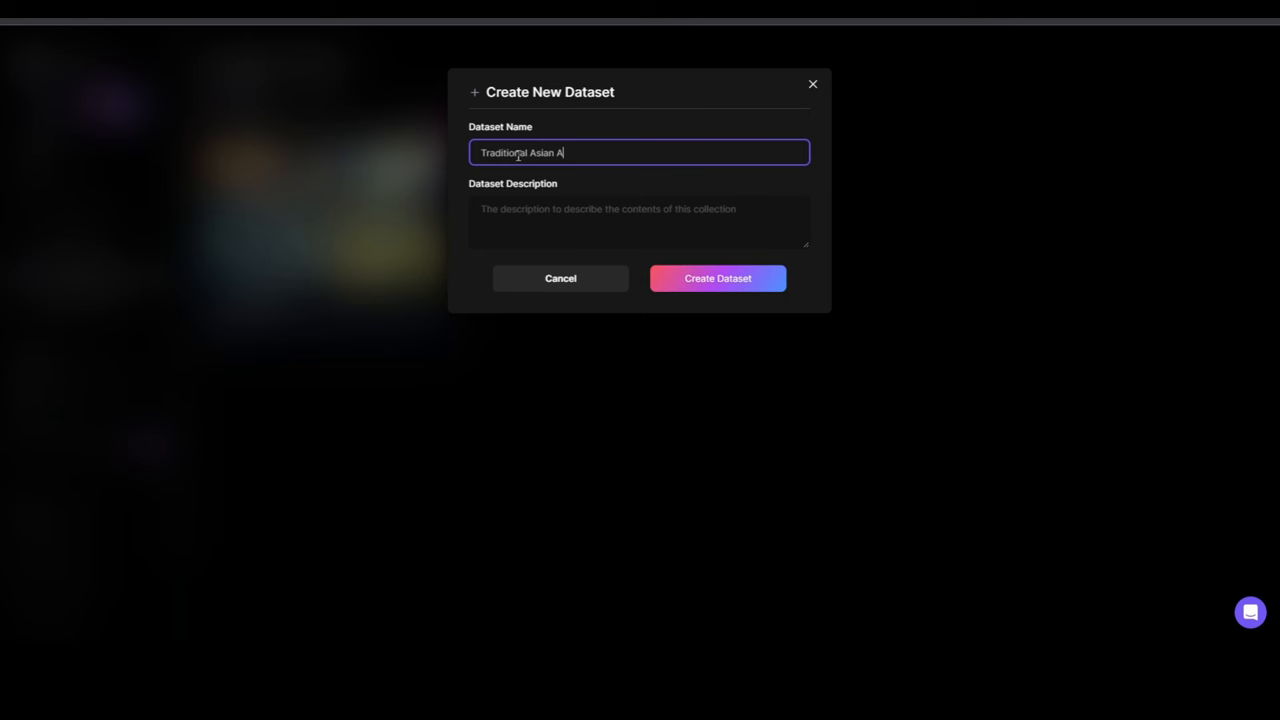
type("A fun description.")
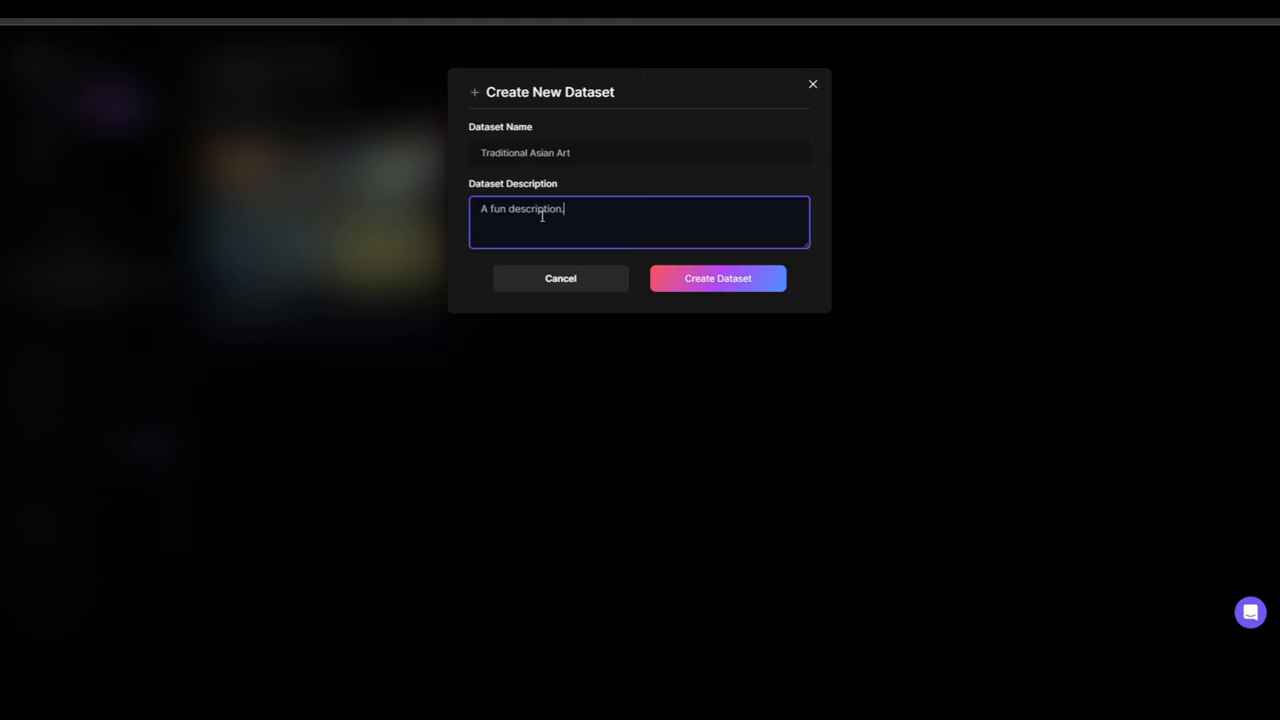
left_click(716, 278)
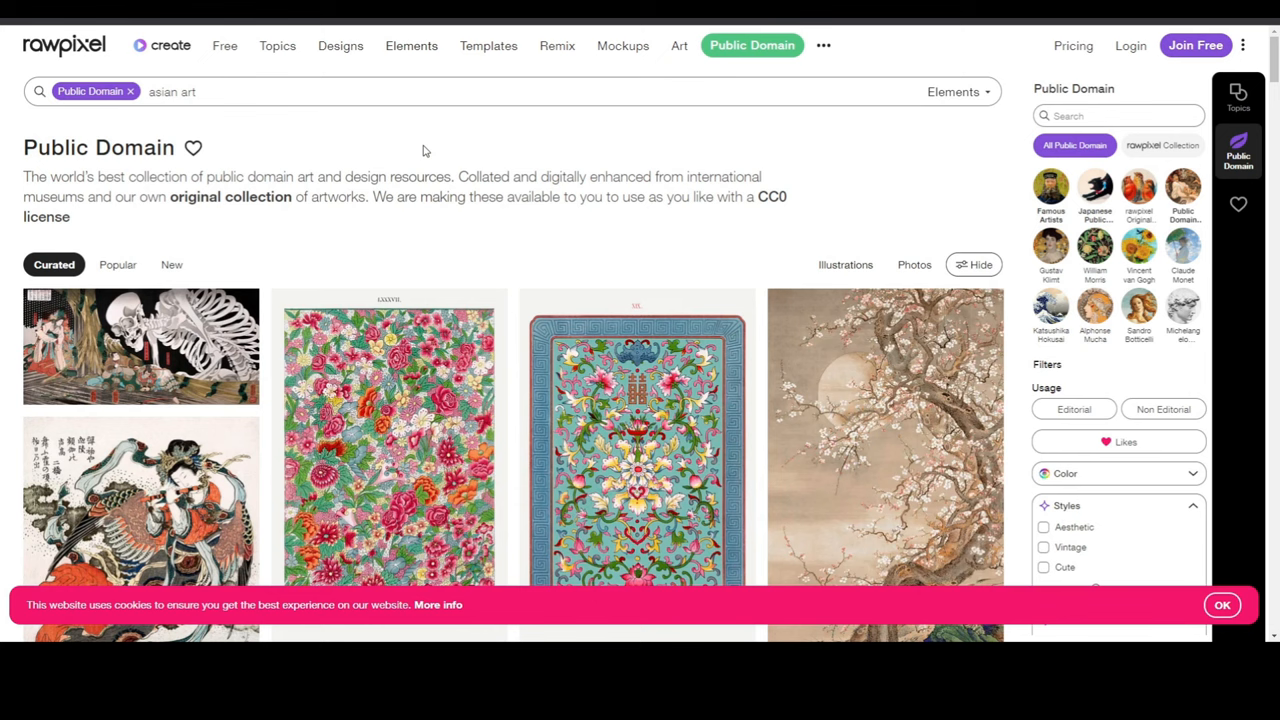
mouse_move(868, 172)
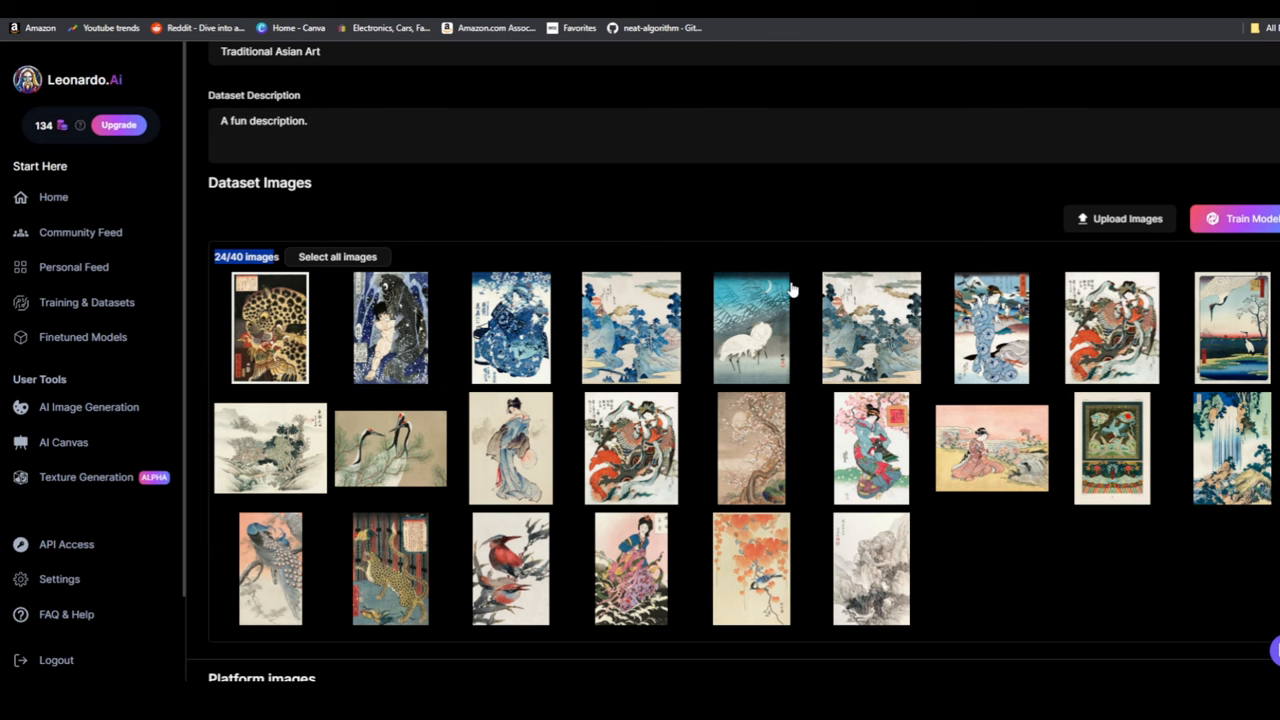
Start Train Model for the Traditional Asian Art dataset of uploaded images
left_click(1244, 218)
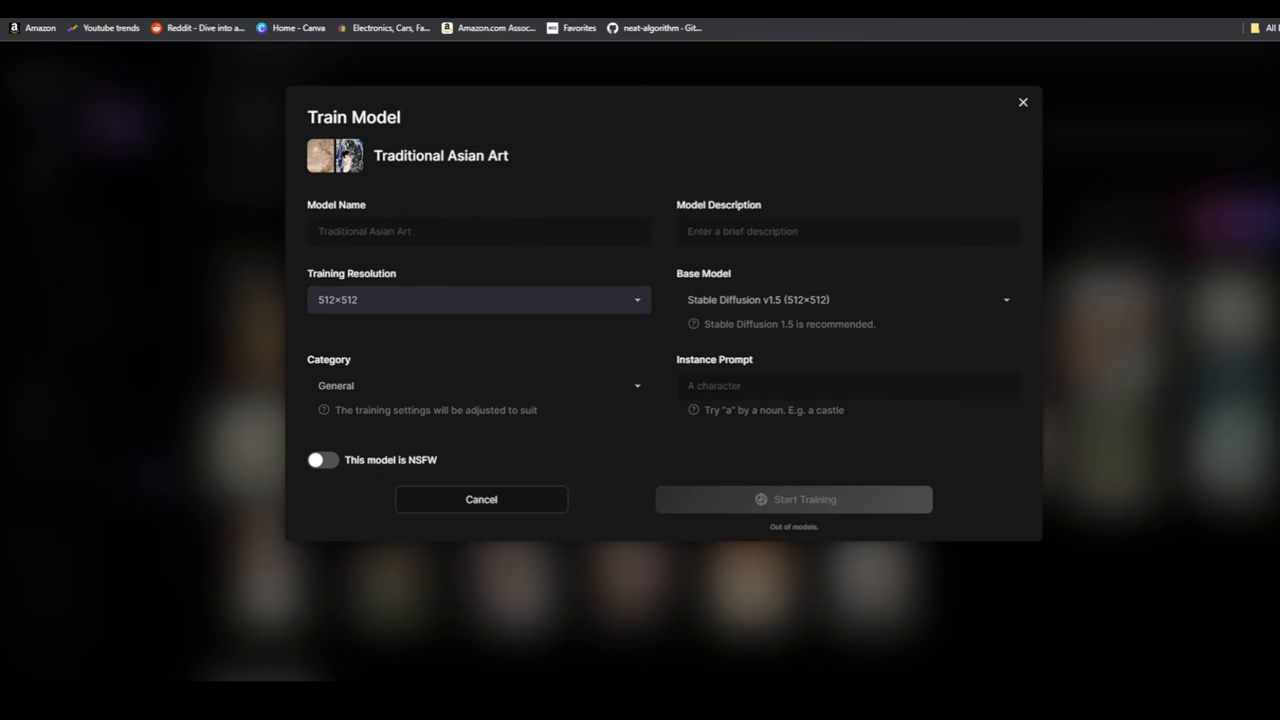
left_click(478, 384)
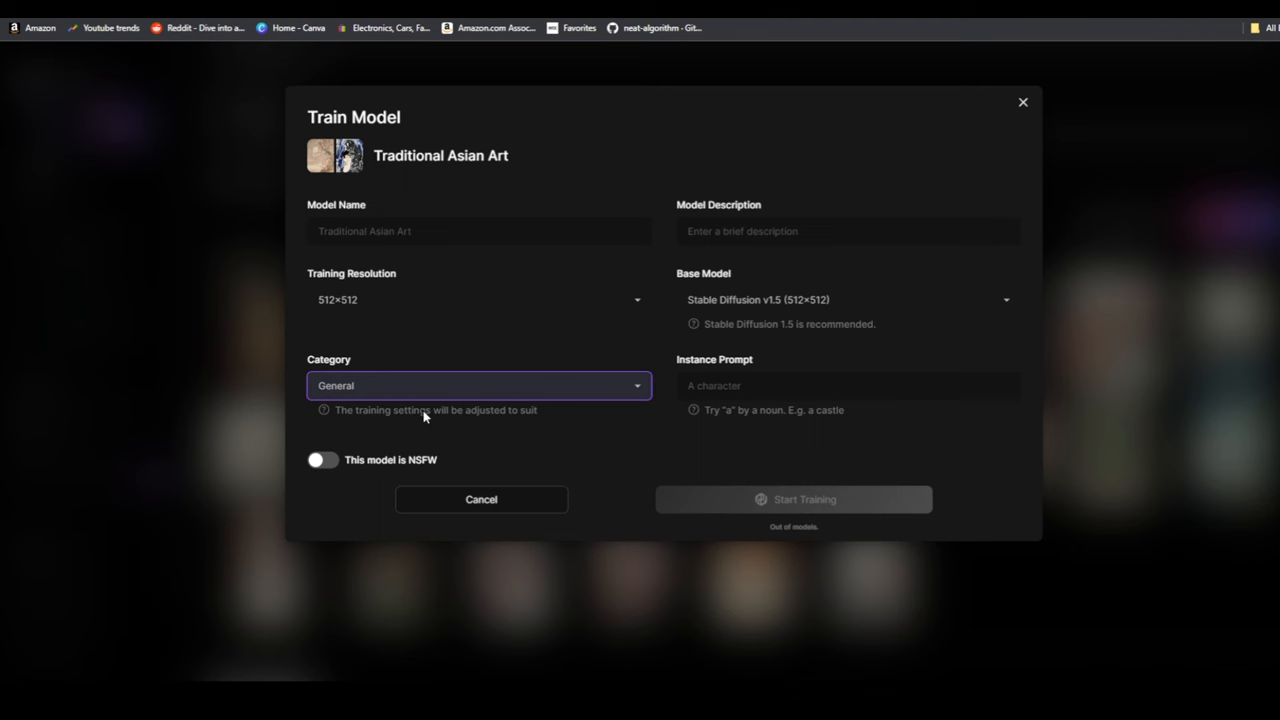
mouse_move(398, 472)
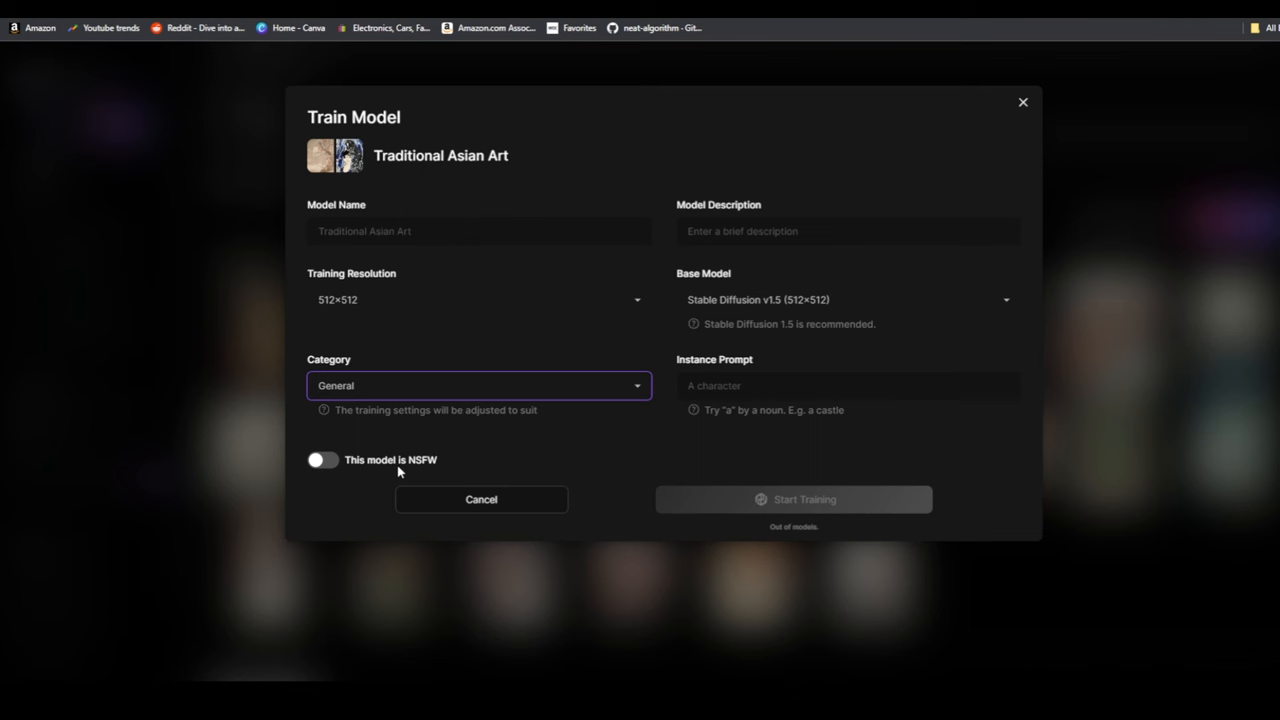